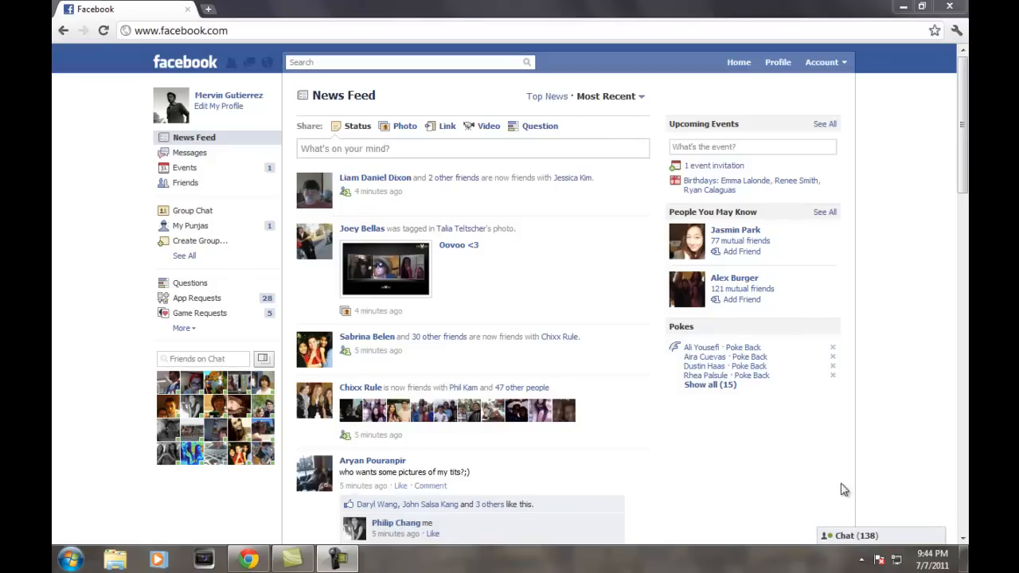
mouse_move(704, 482)
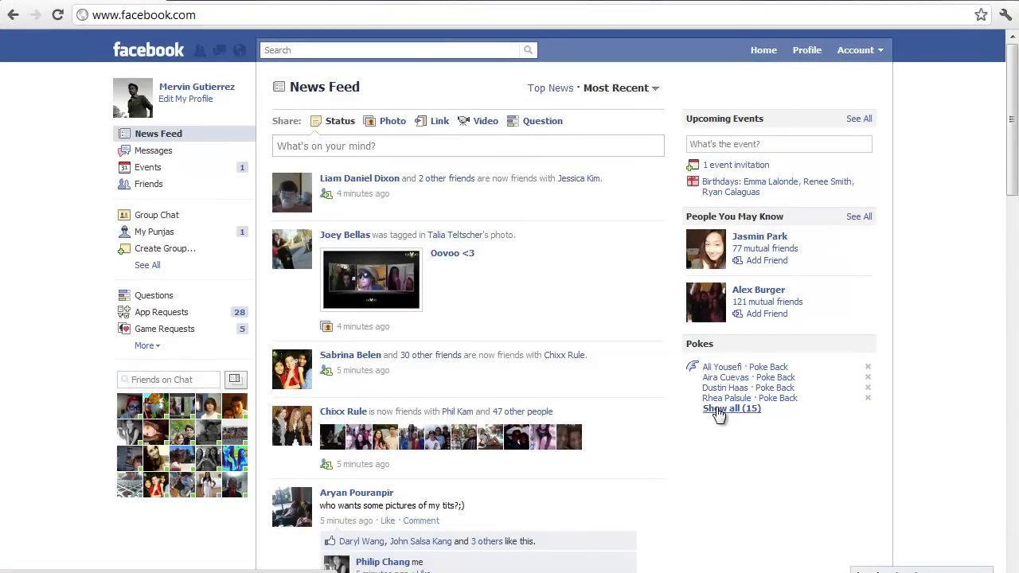
mouse_move(741, 424)
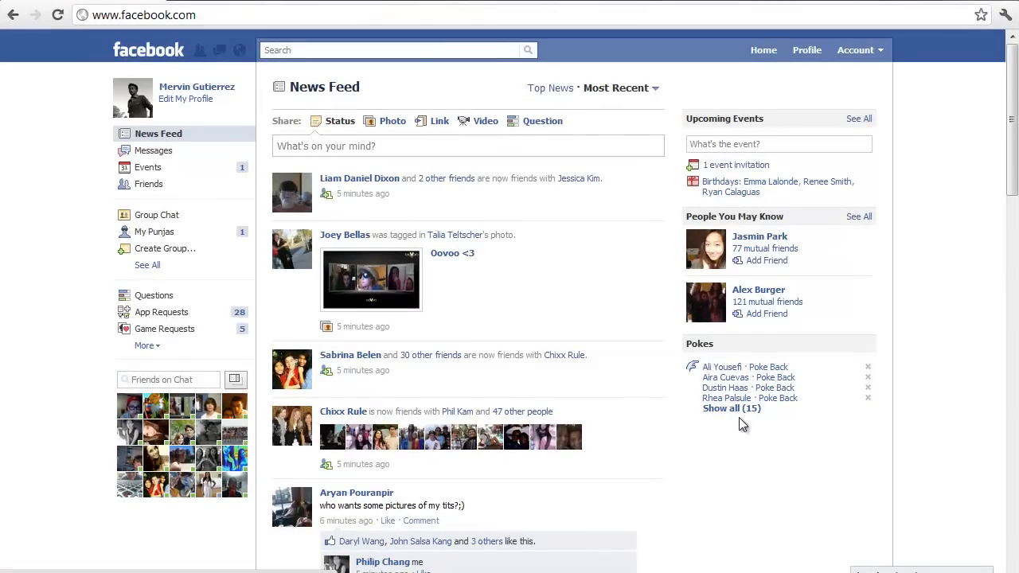
mouse_move(731, 407)
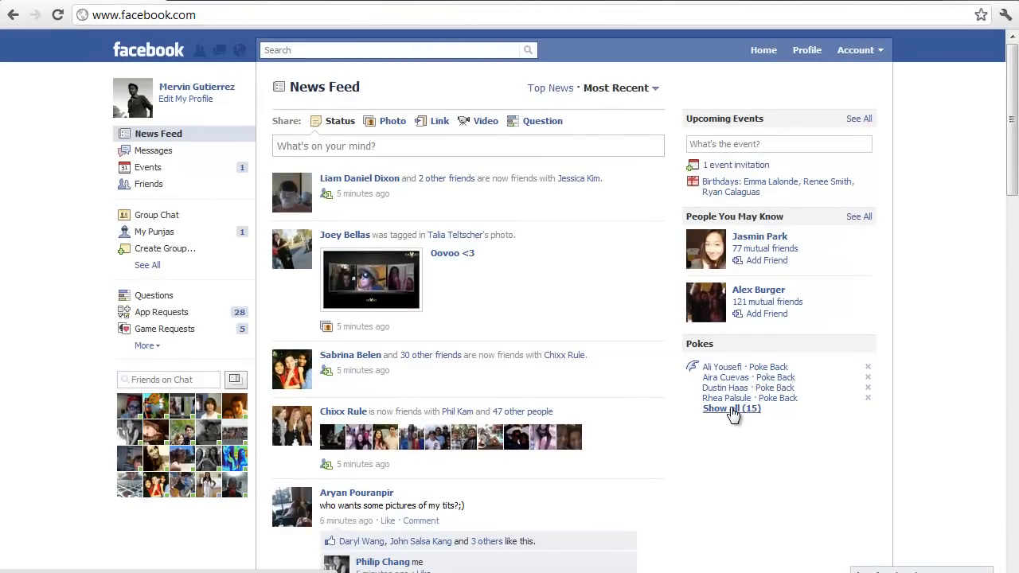
mouse_move(731, 468)
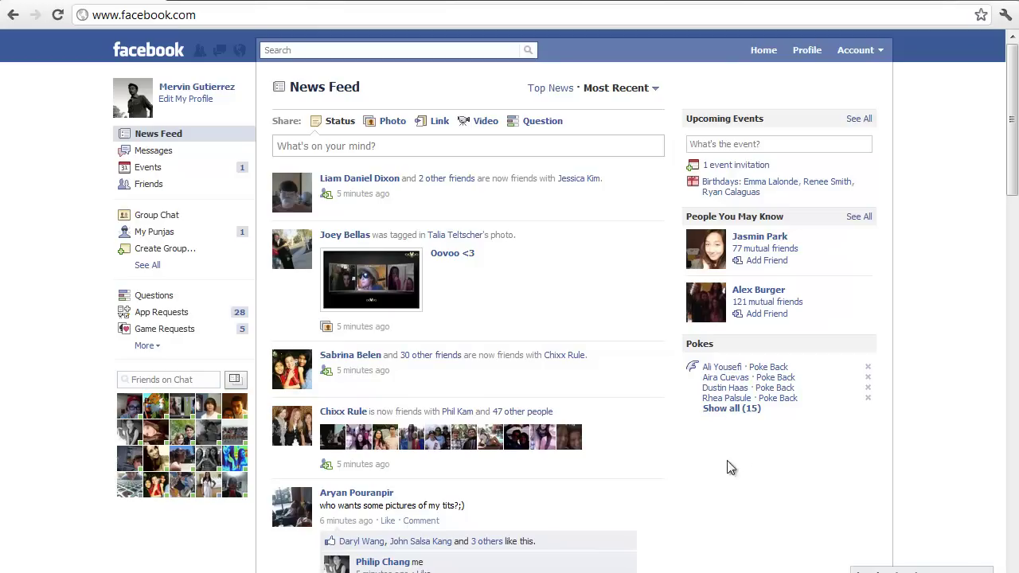
mouse_move(532, 256)
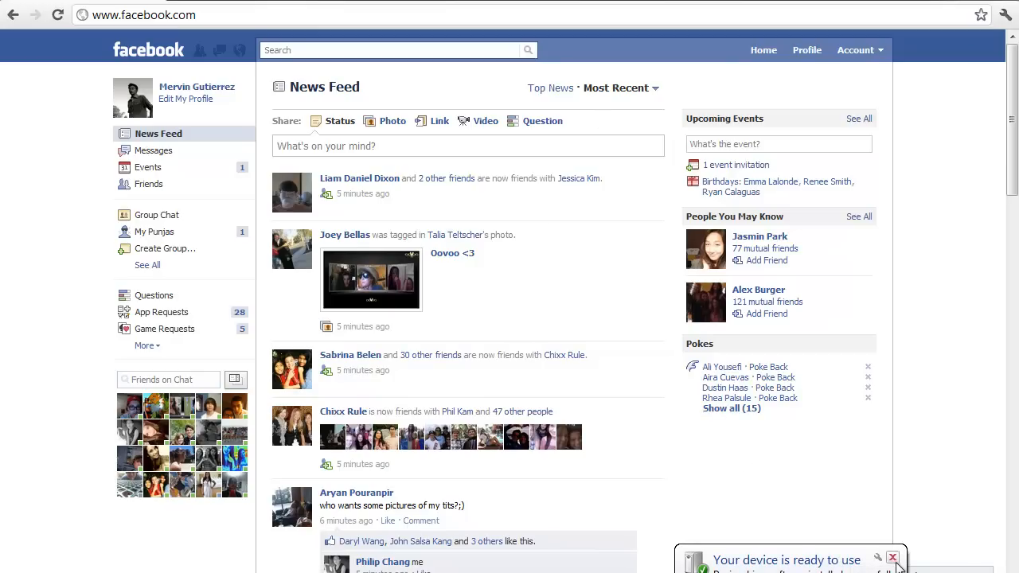
Dismiss the device-ready notification and show the Friends on Chat list of online friends
left_click(893, 557)
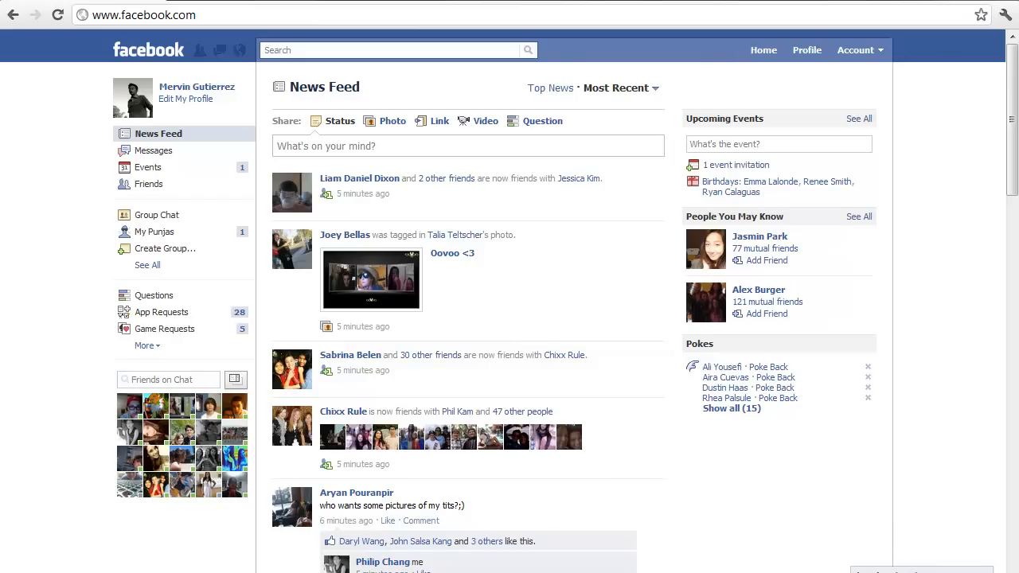
mouse_move(564, 264)
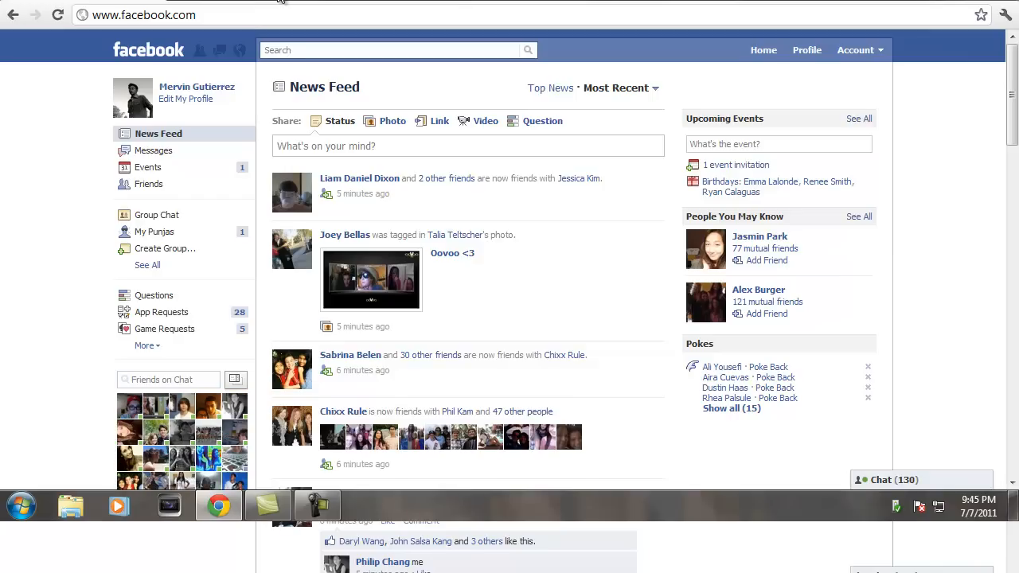
mouse_move(637, 391)
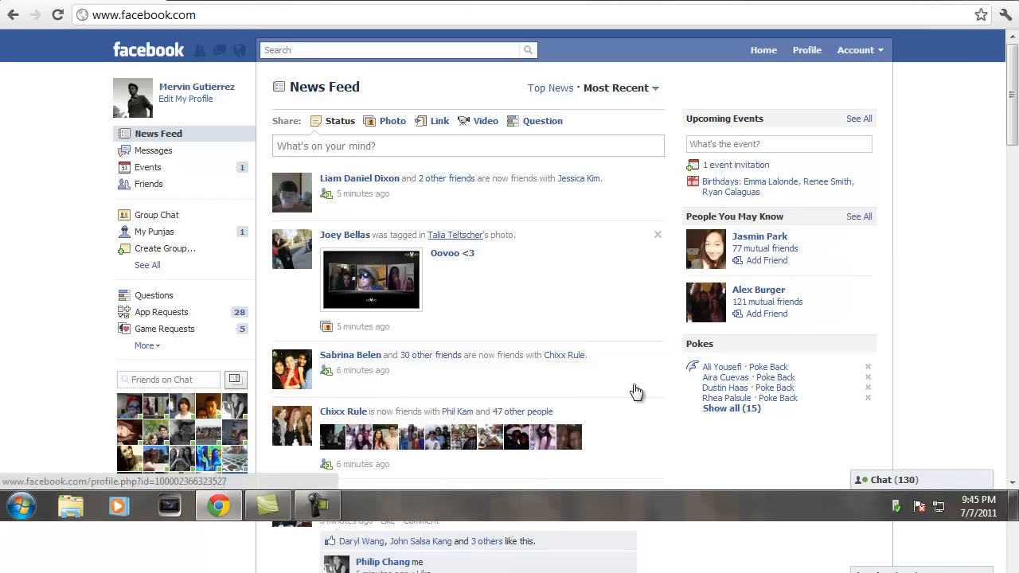
mouse_move(456, 234)
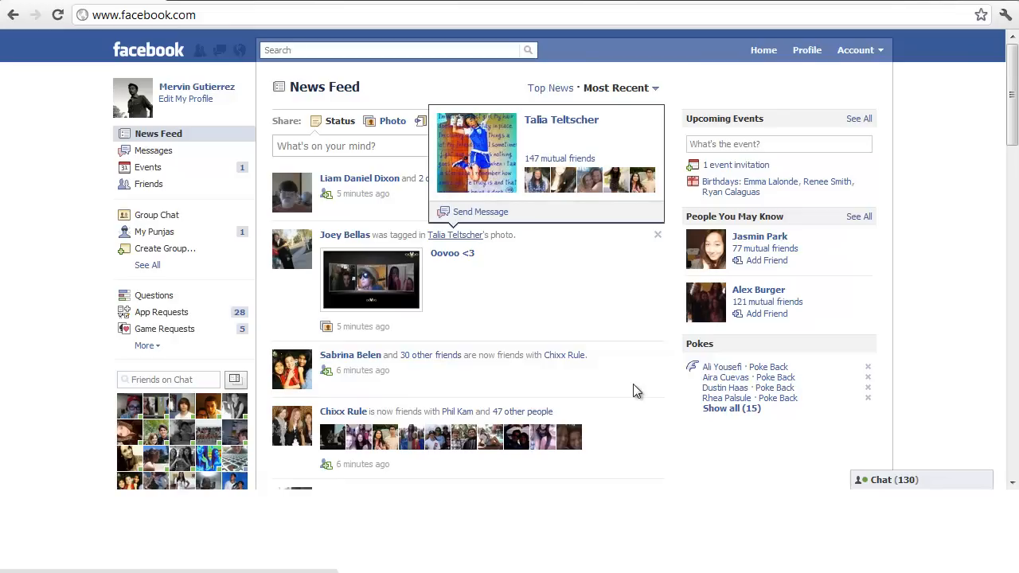
mouse_move(614, 395)
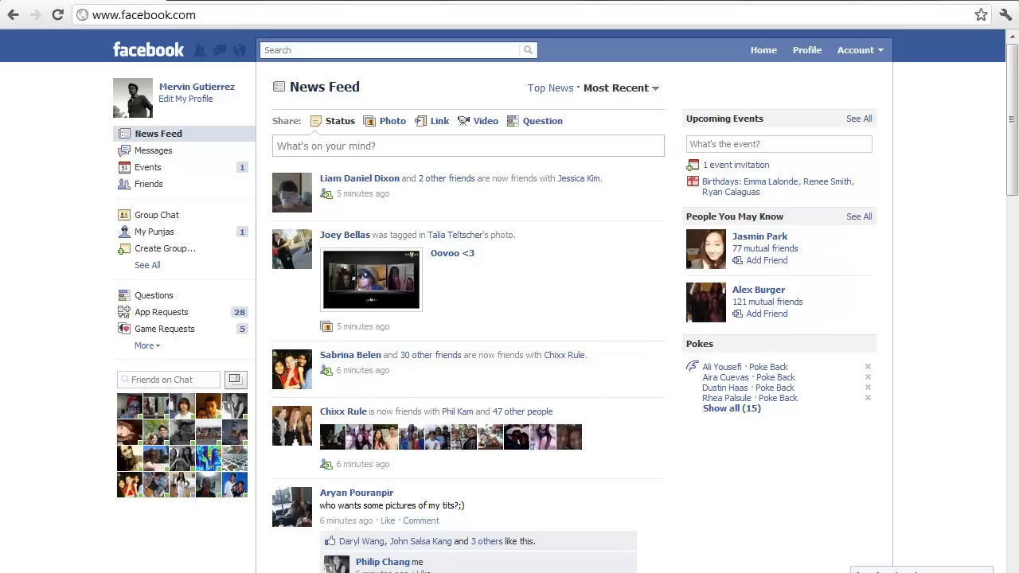
mouse_move(462, 290)
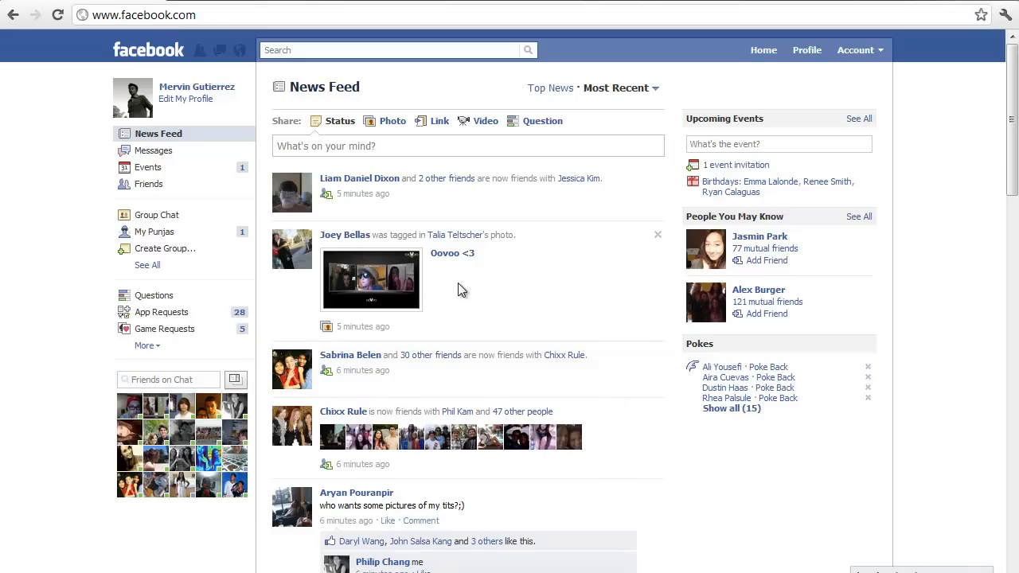
scroll("down", 3)
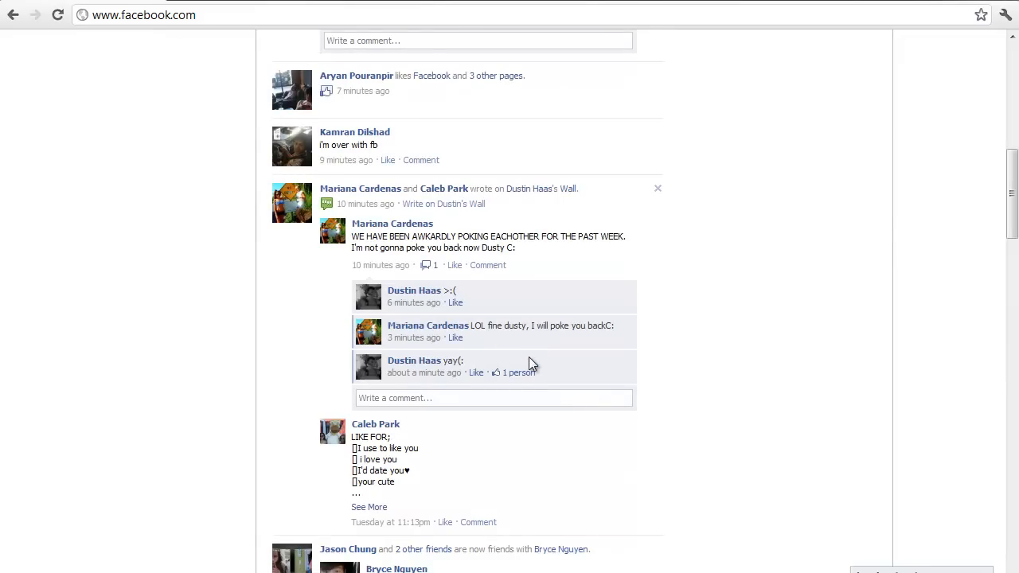
scroll("up", 3)
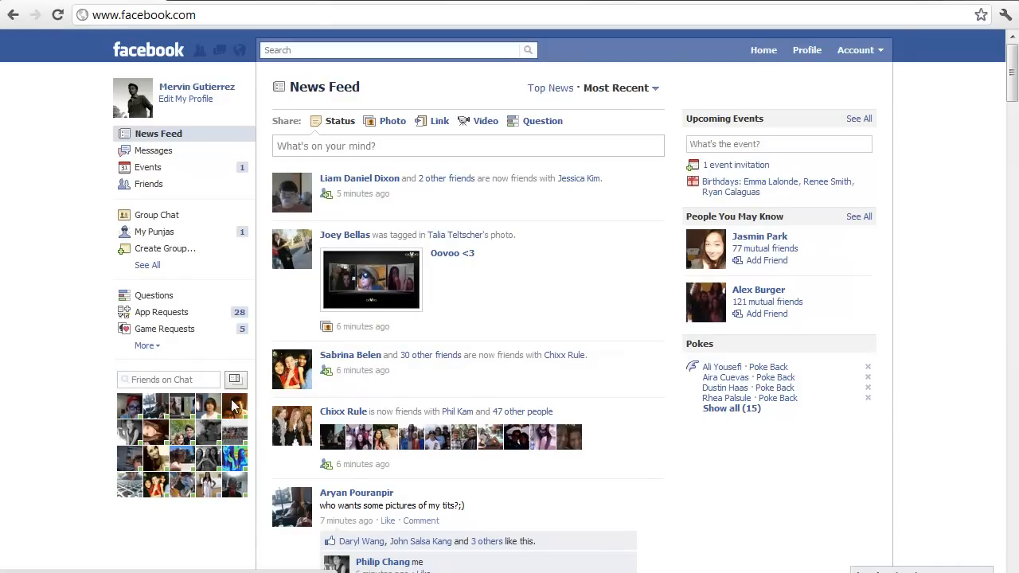
left_click(235, 379)
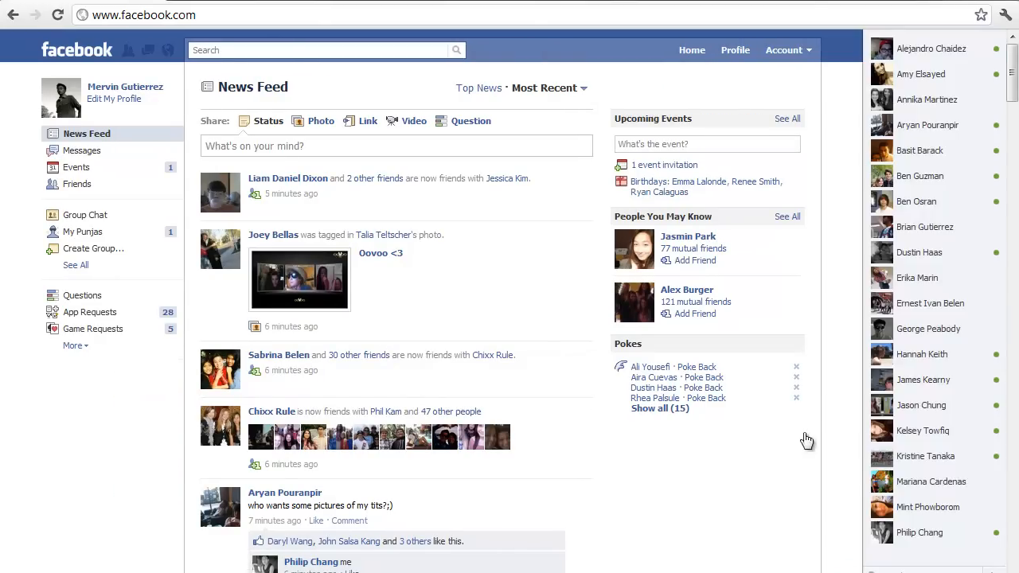
mouse_move(931, 127)
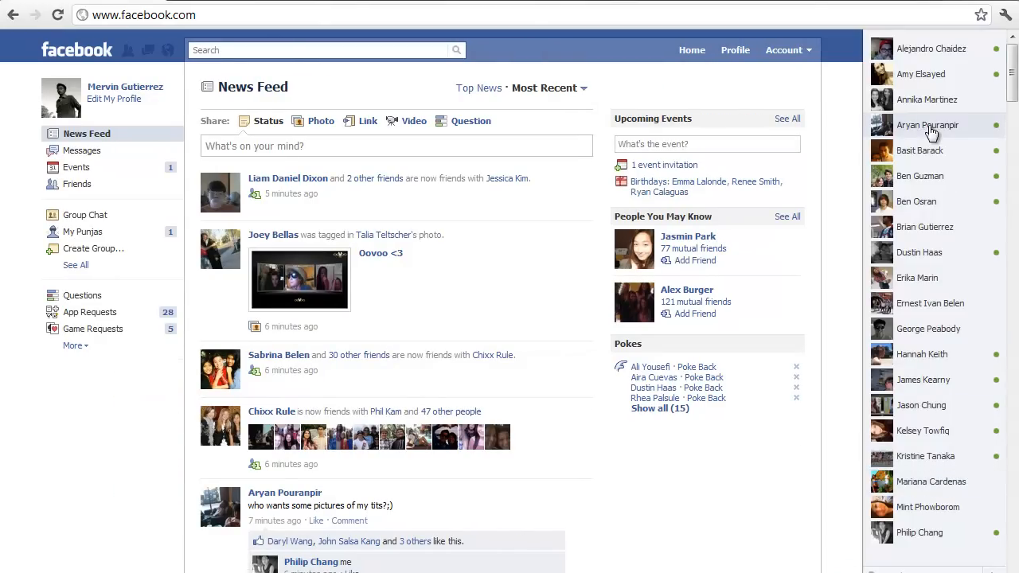
Check the chat settings, hide the online friends list again and scroll to a post's comments
scroll("down", 3)
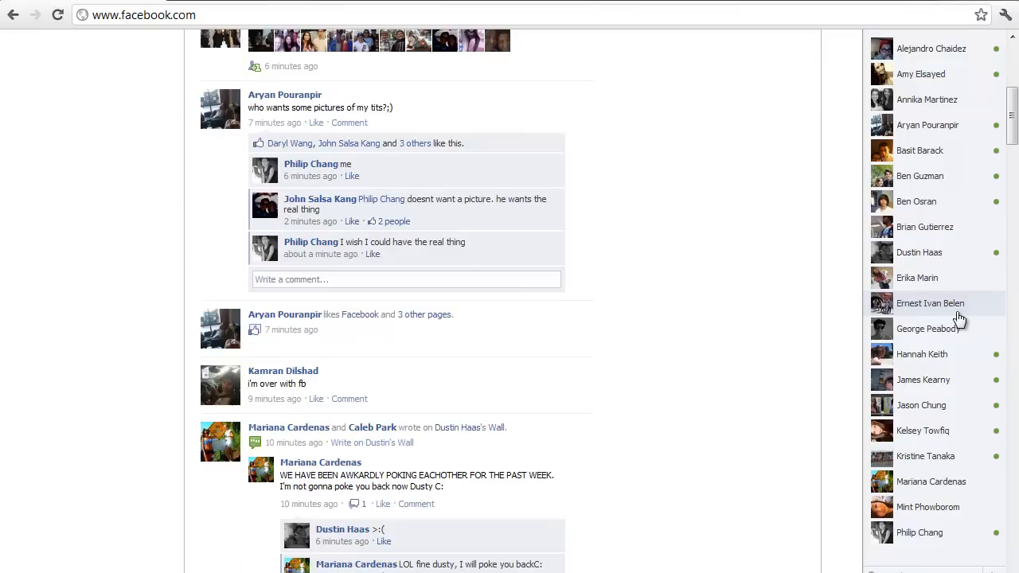
scroll("up", 3)
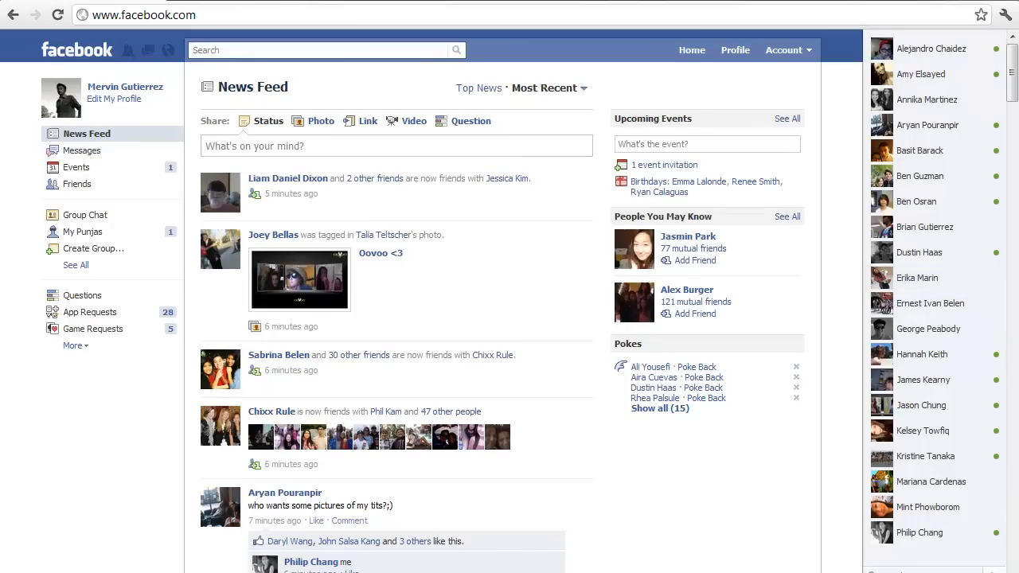
left_click(995, 565)
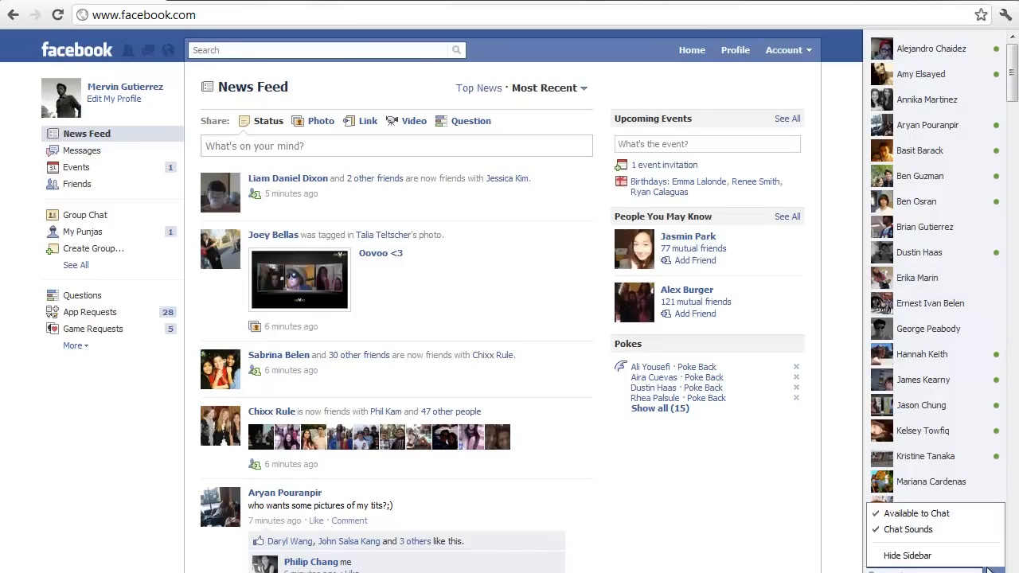
mouse_move(907, 556)
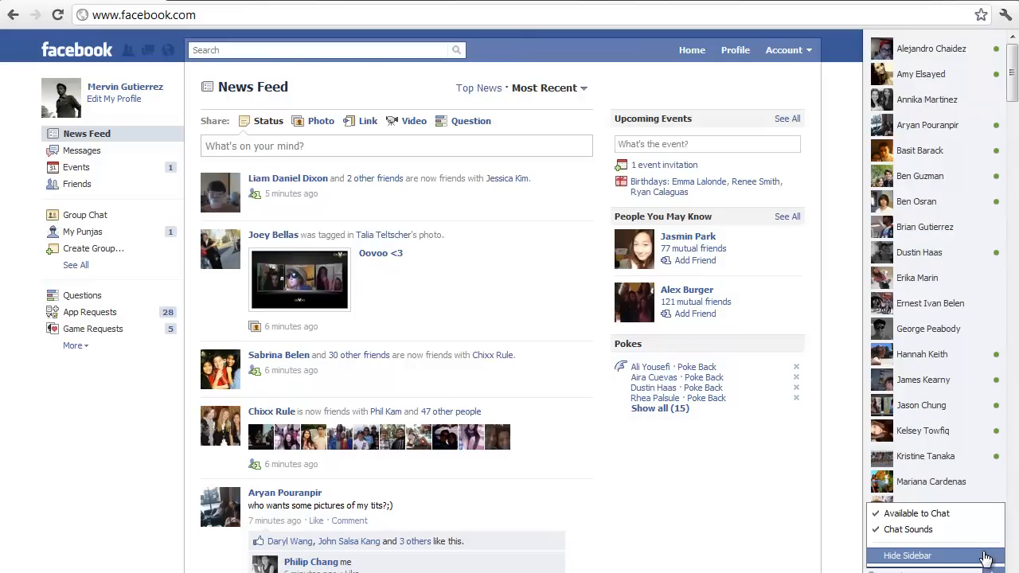
left_click(908, 555)
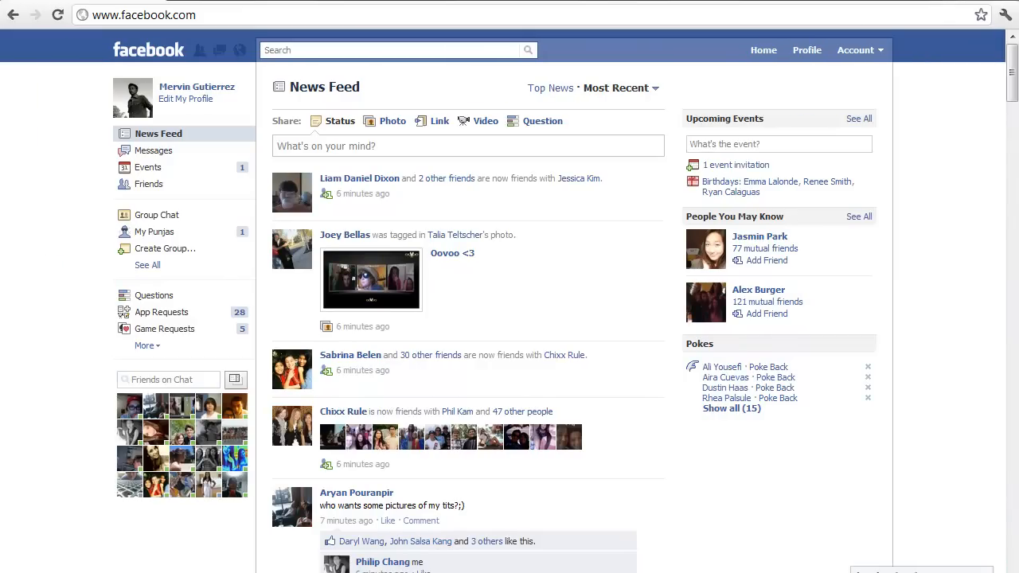
scroll("down", 3)
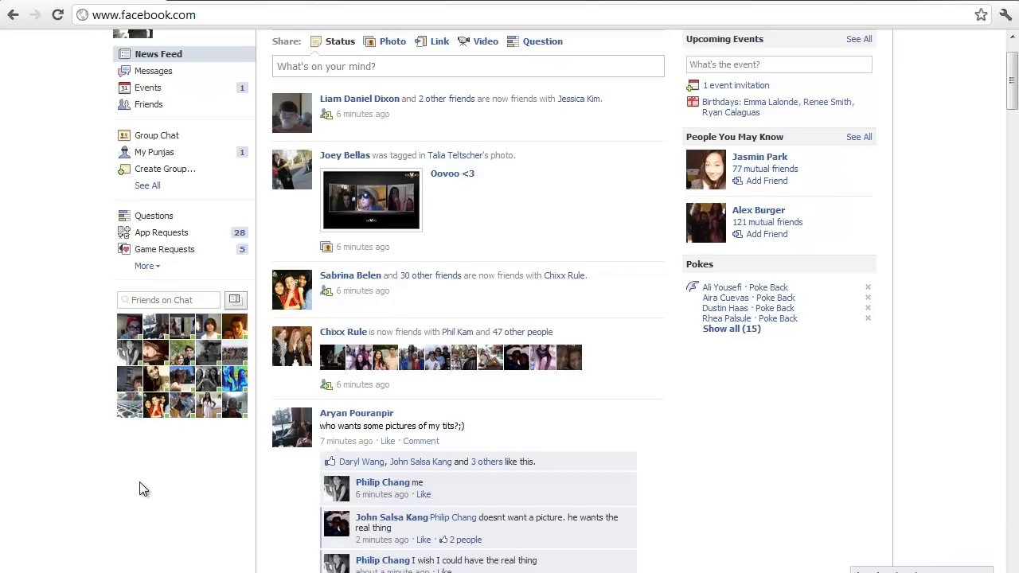
mouse_move(162, 328)
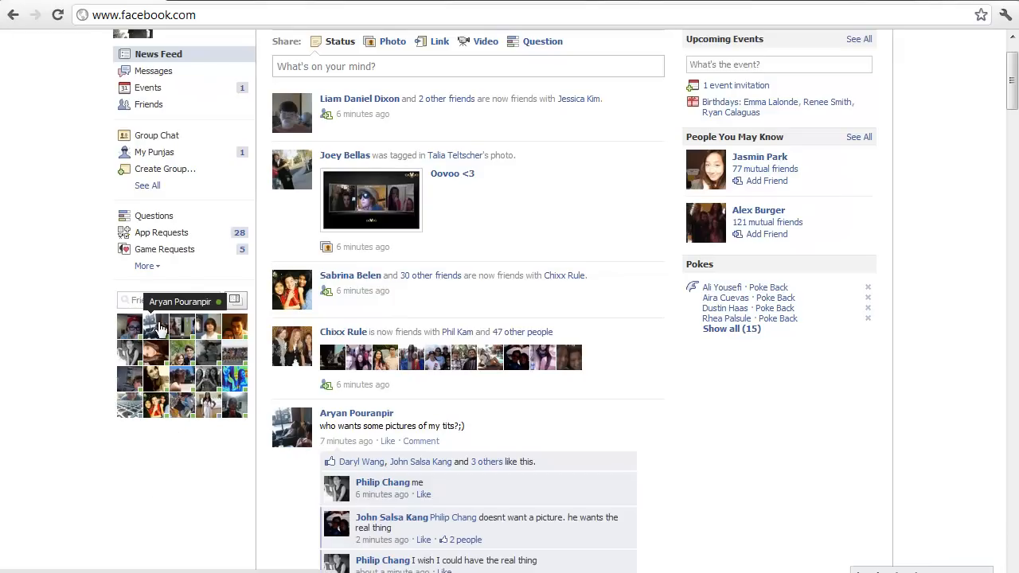
mouse_move(231, 465)
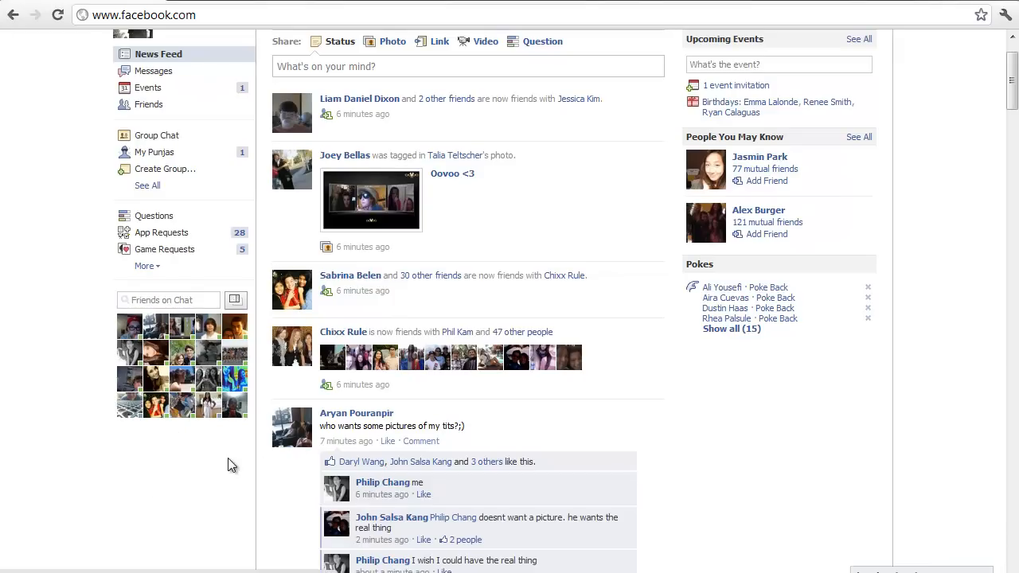
mouse_move(831, 551)
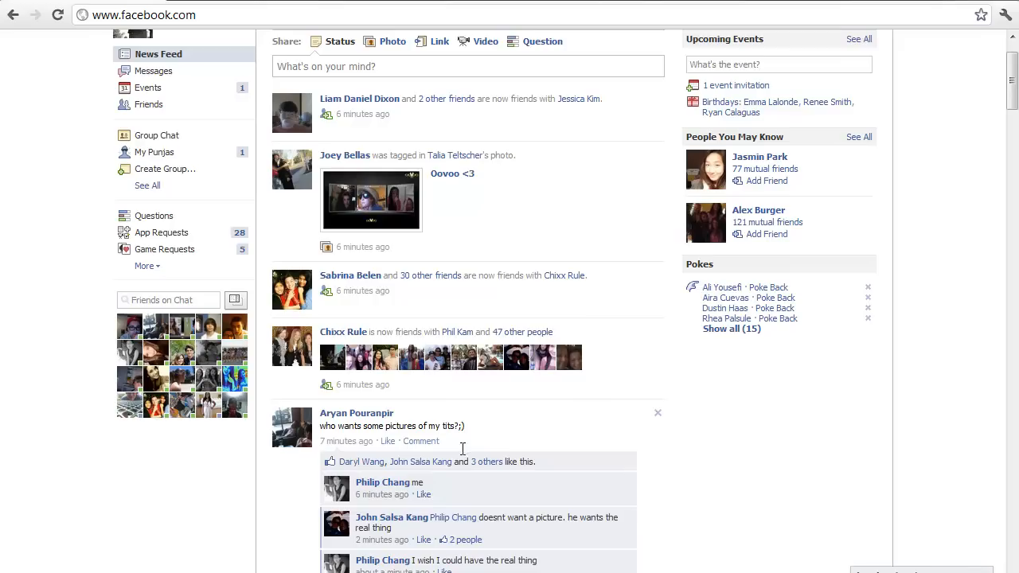
mouse_move(220, 330)
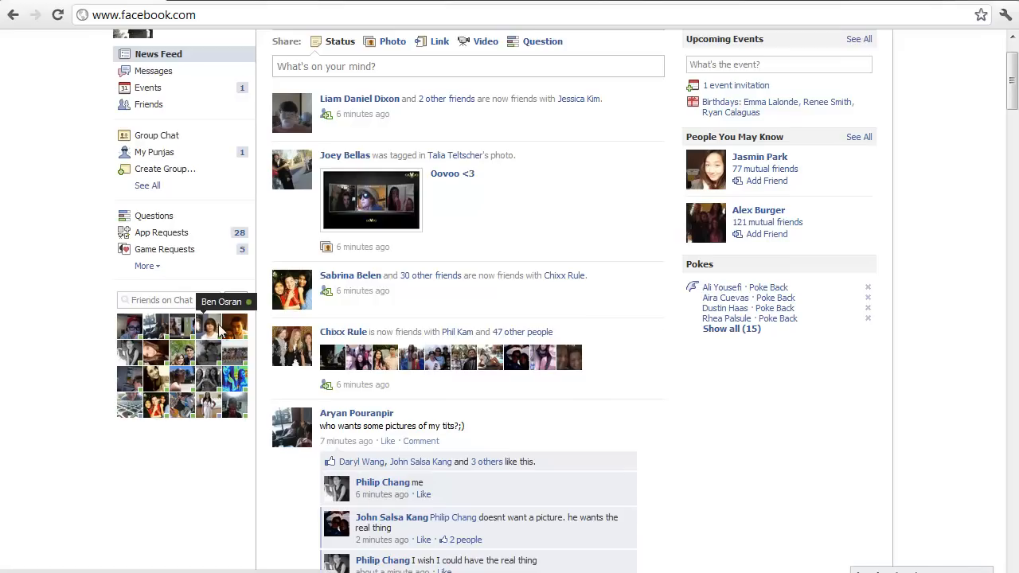
mouse_move(217, 330)
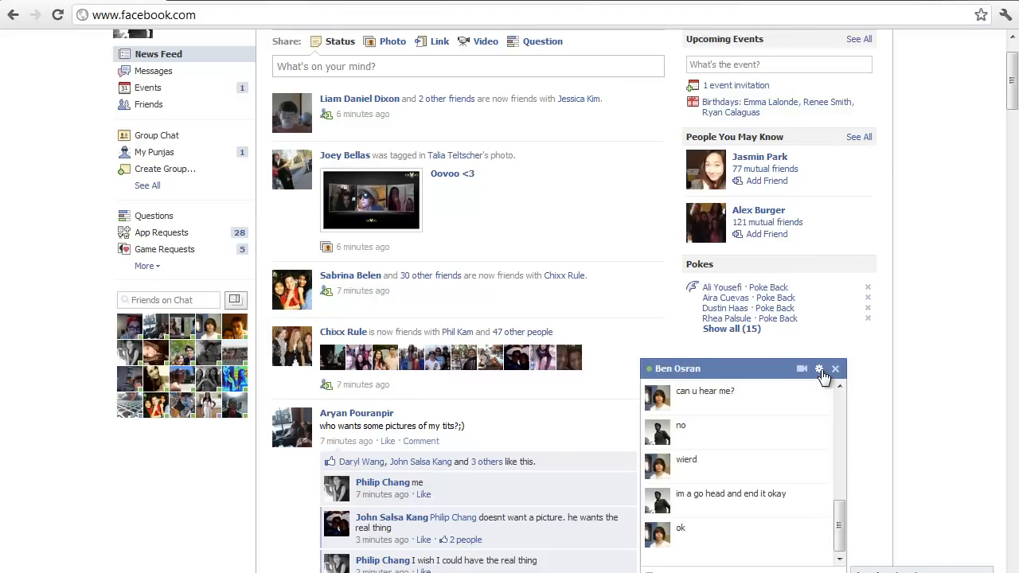
left_click(818, 370)
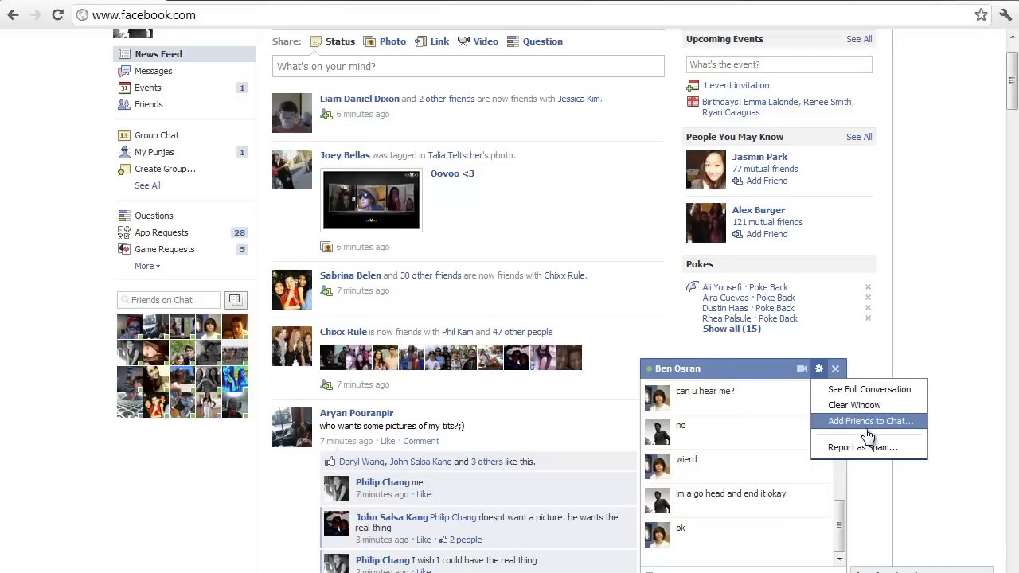
mouse_move(868, 430)
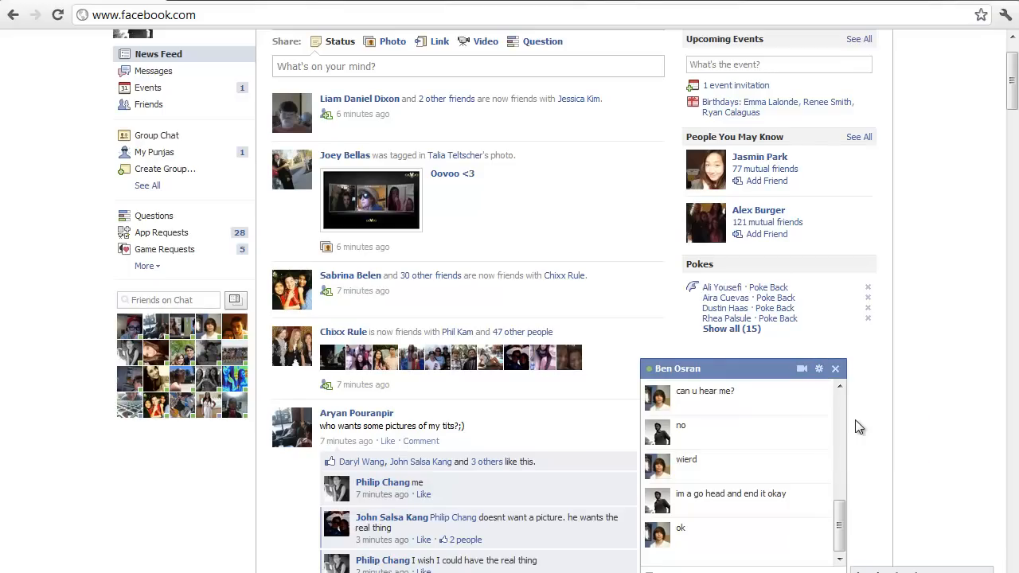
left_click(818, 370)
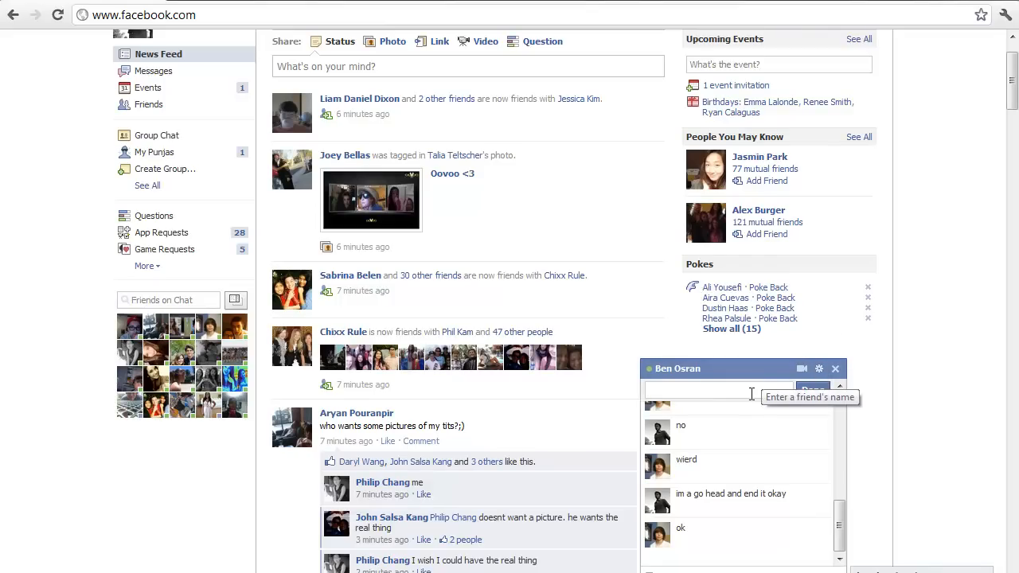
mouse_move(557, 449)
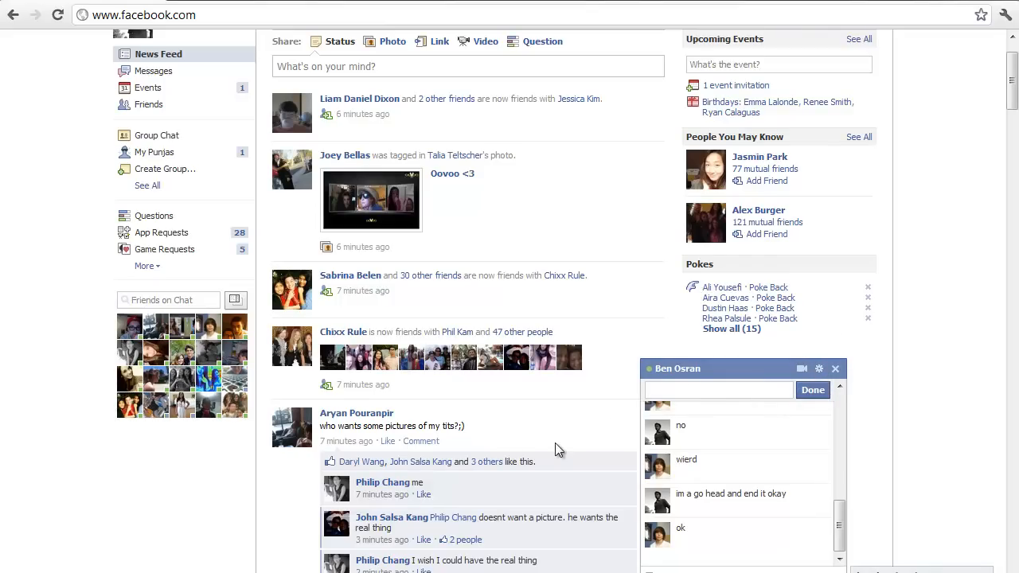
scroll("up", 3)
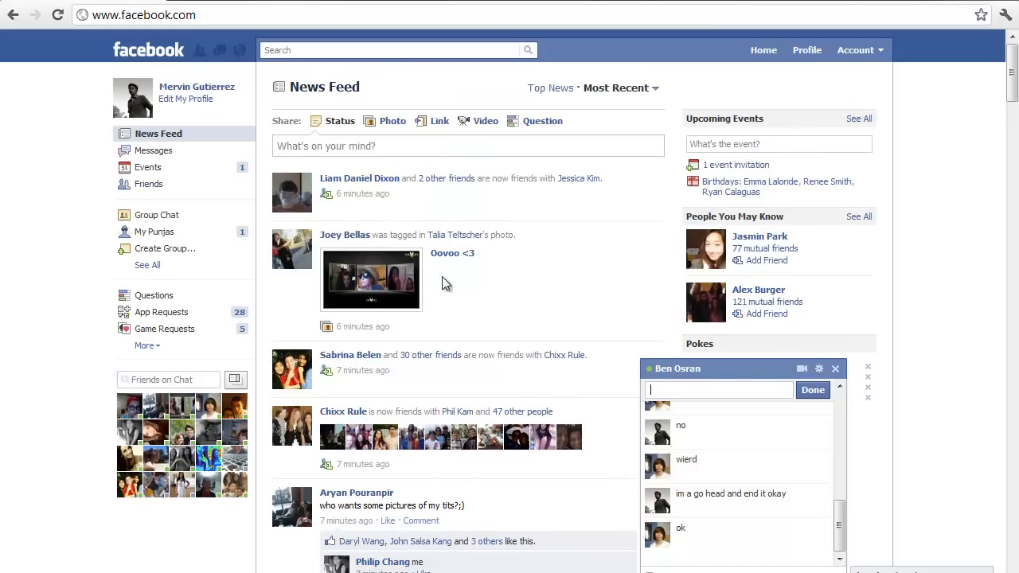
mouse_move(481, 289)
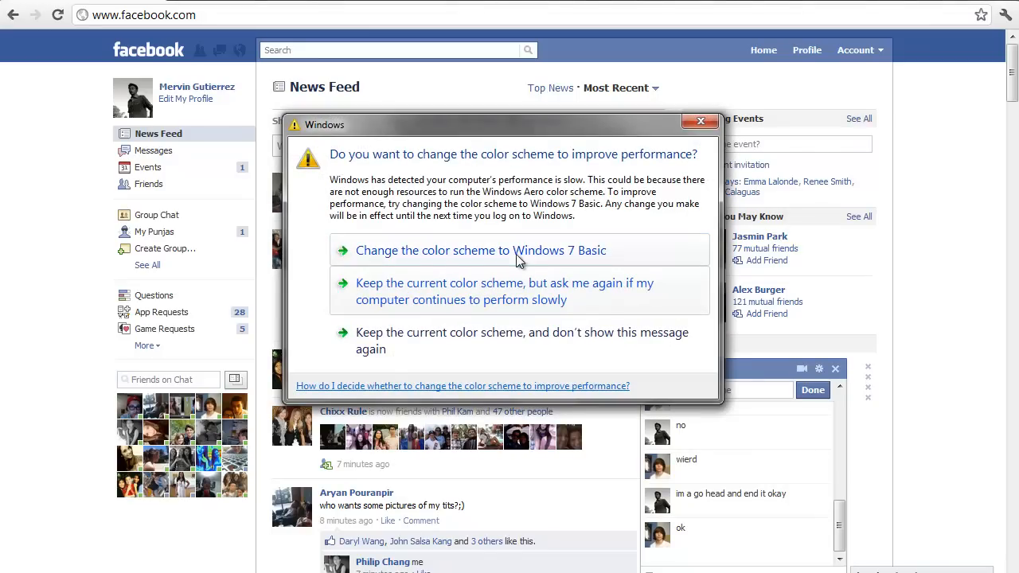
mouse_move(701, 121)
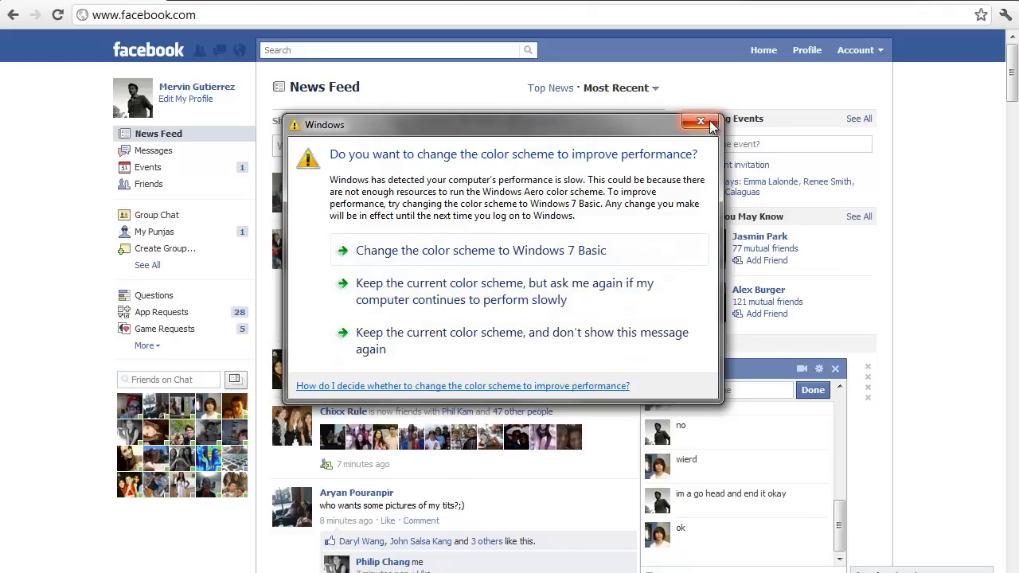
left_click(701, 120)
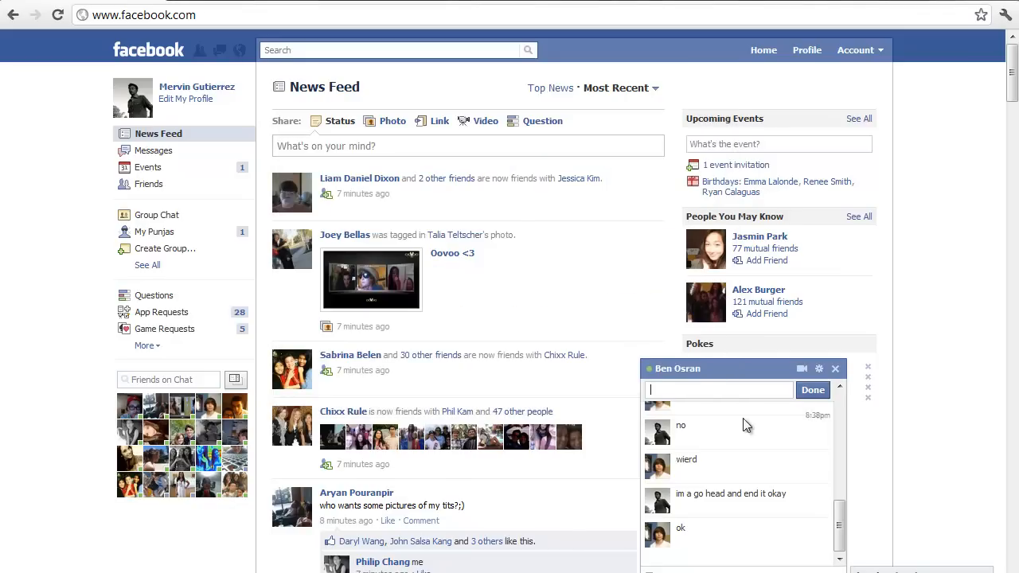
type("Ba")
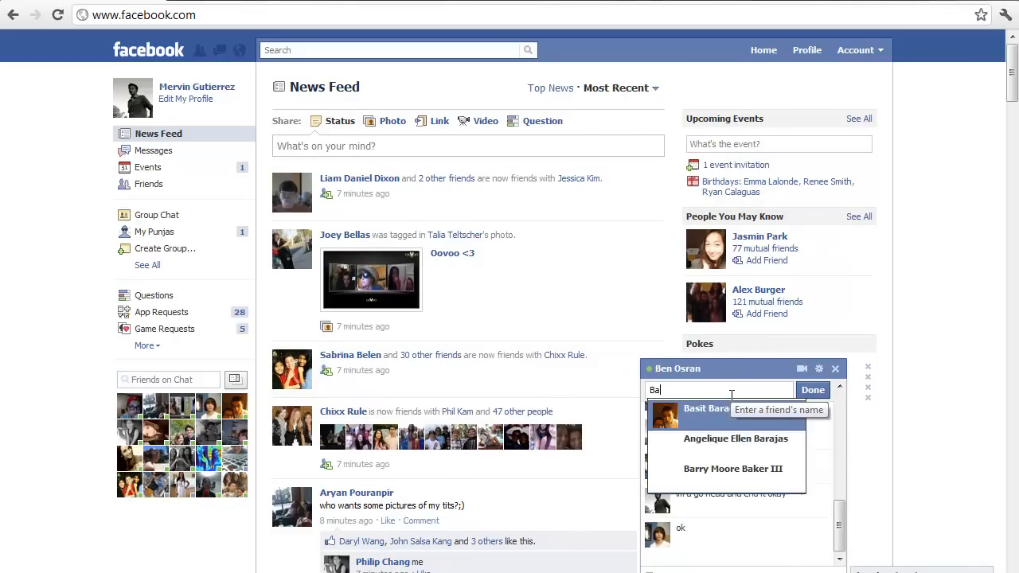
left_click(707, 408)
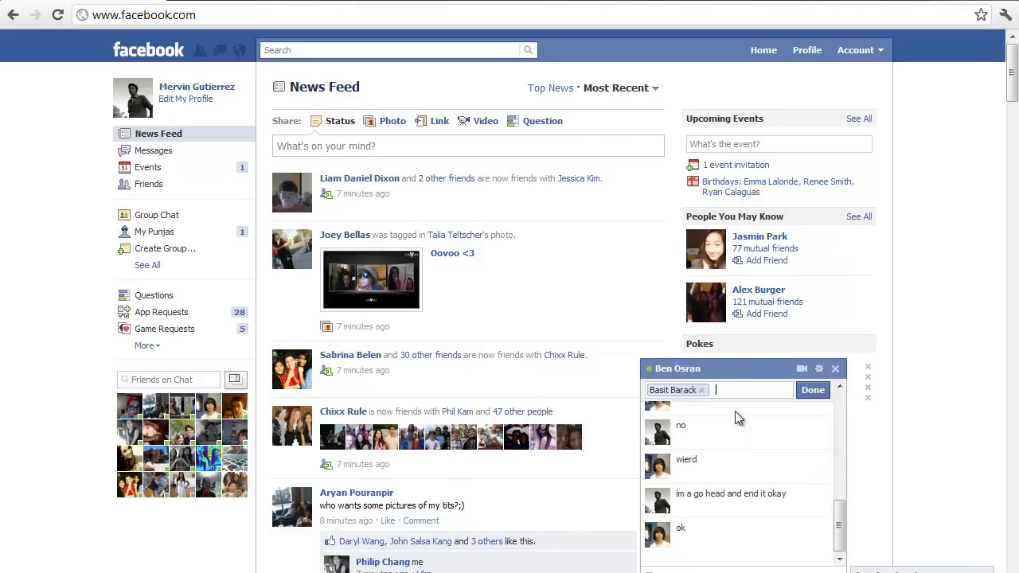
type("Ray")
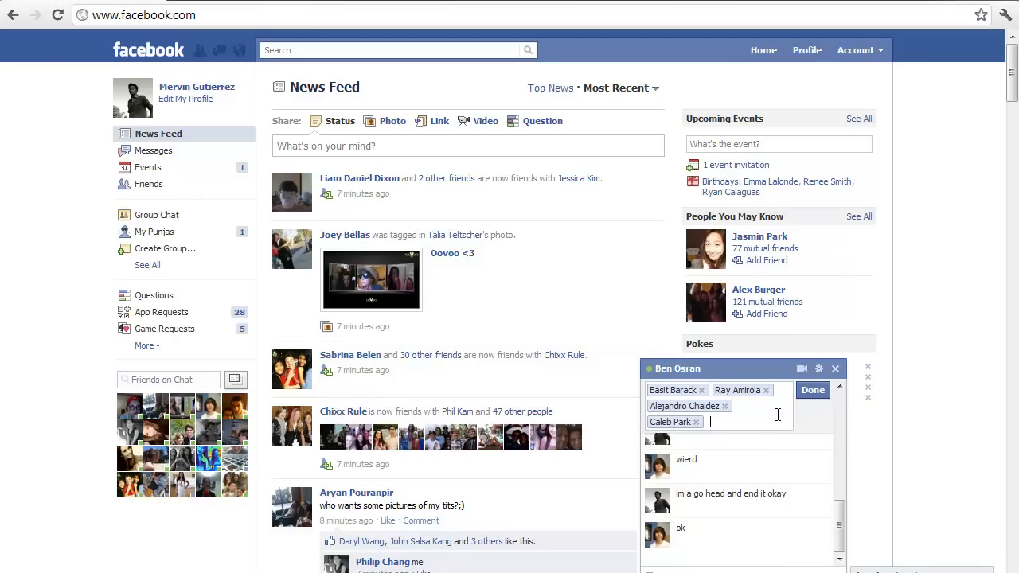
type("Be")
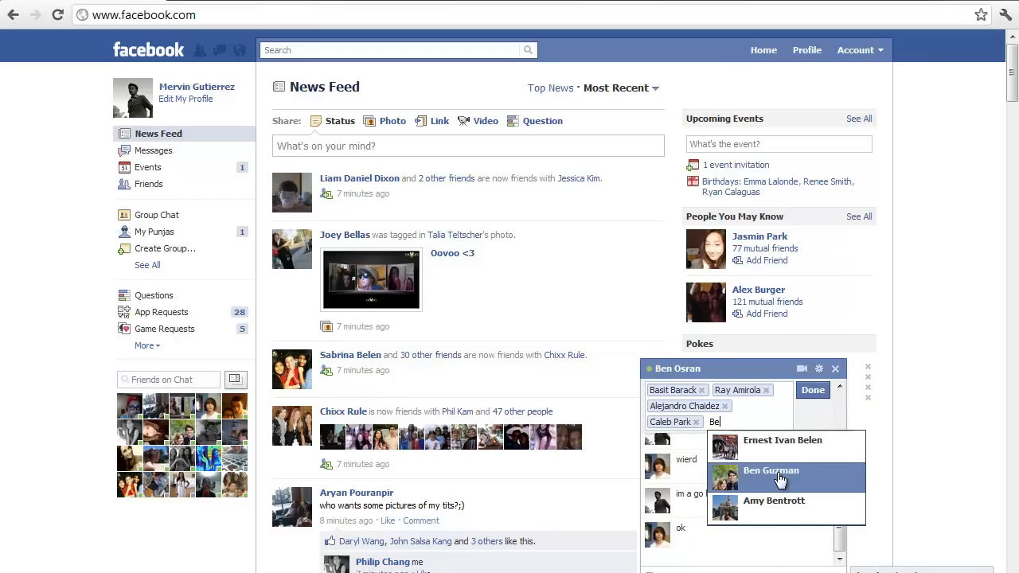
left_click(770, 471)
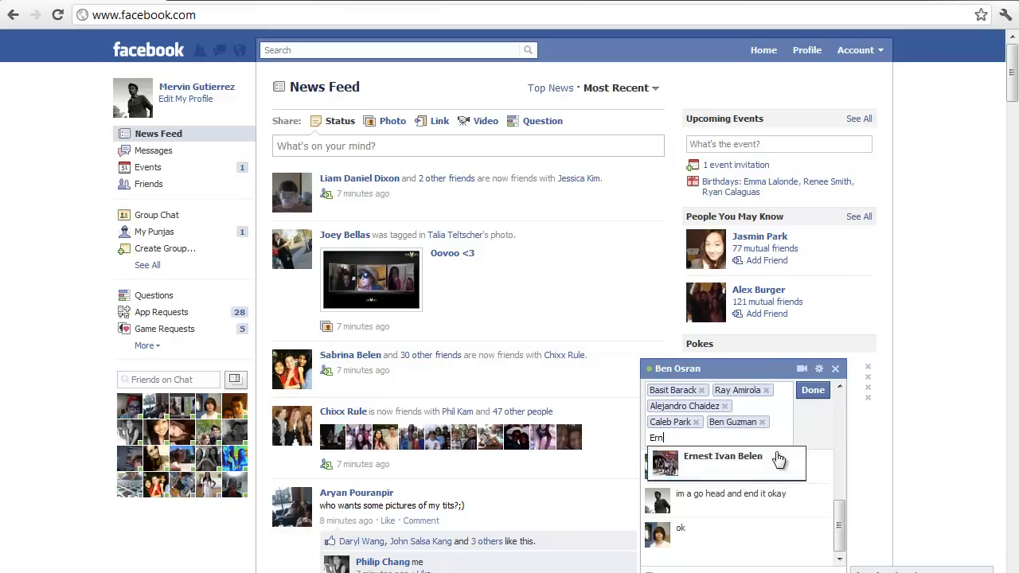
left_click(722, 455)
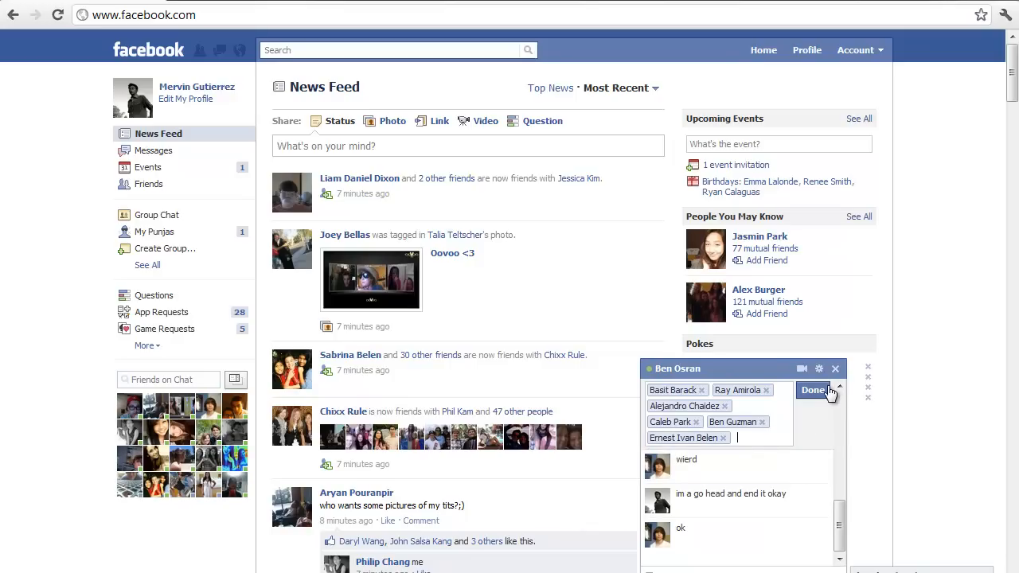
mouse_move(788, 397)
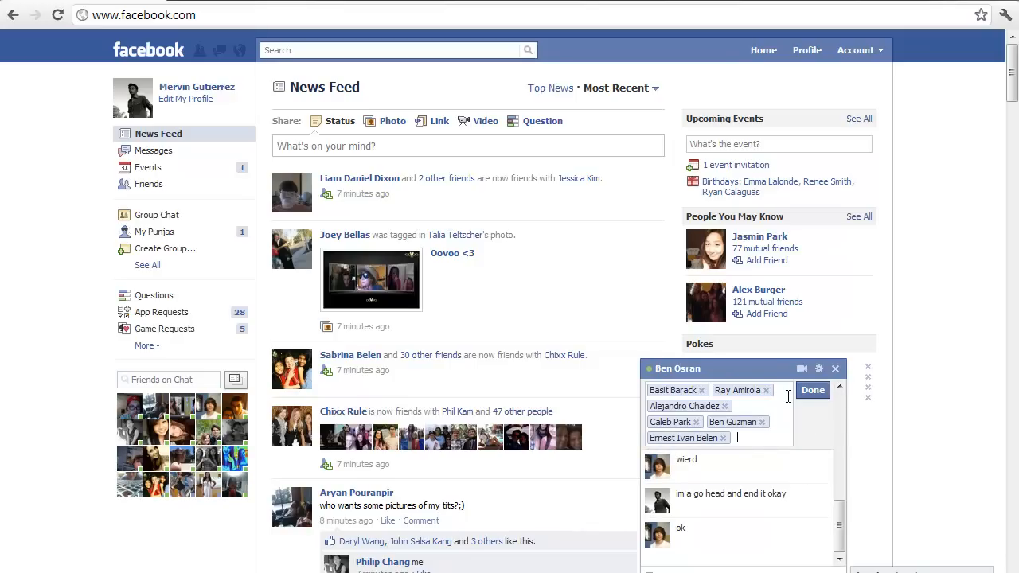
mouse_move(216, 215)
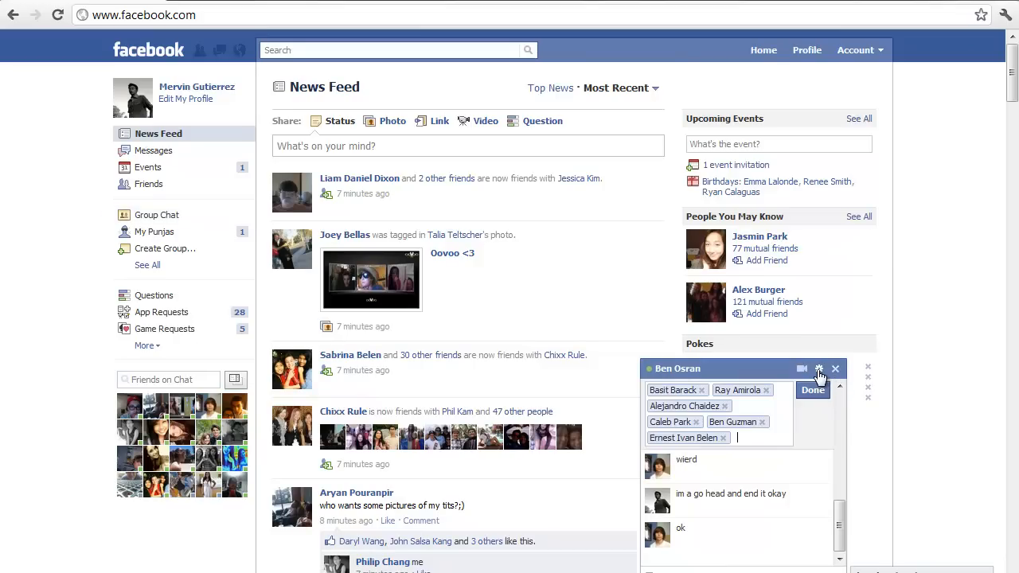
left_click(818, 369)
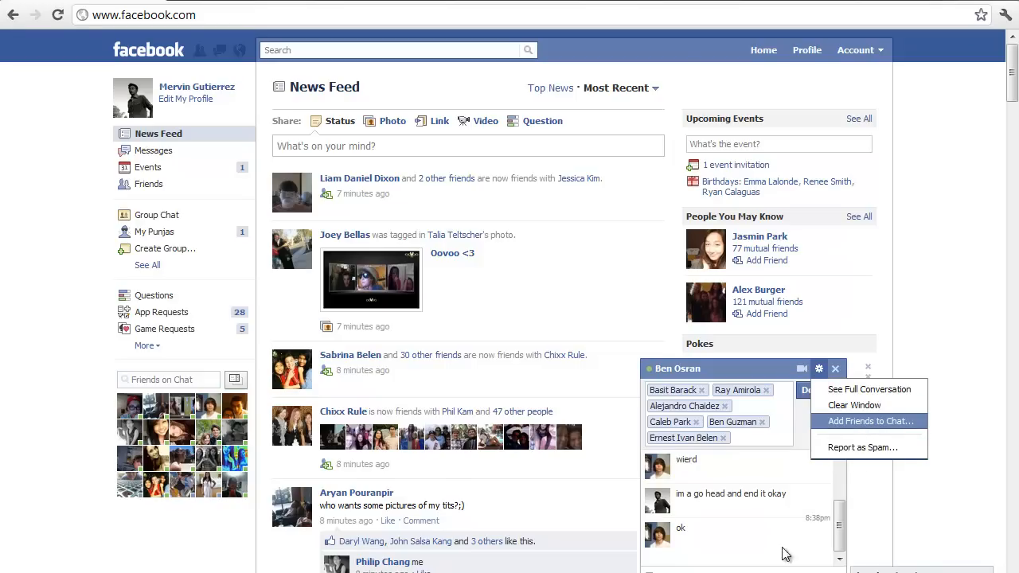
mouse_move(836, 370)
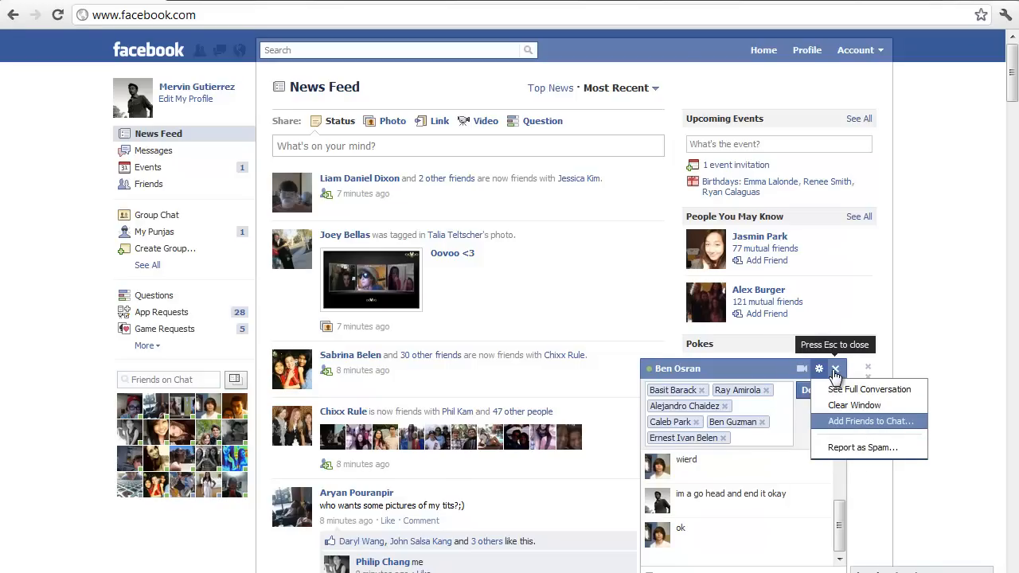
Close the group chat window and begin entering a new web address
left_click(836, 369)
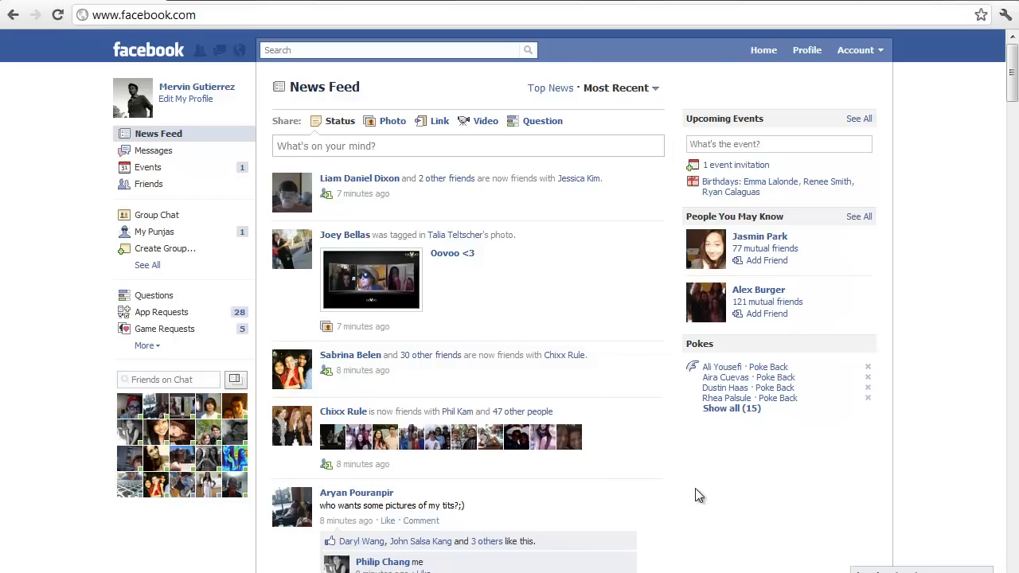
mouse_move(464, 24)
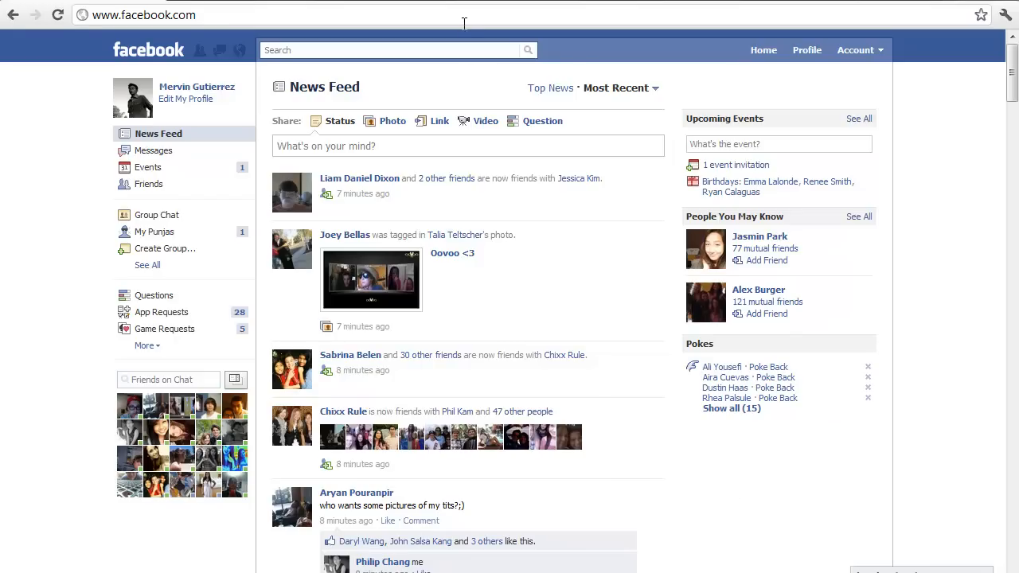
left_click(239, 15)
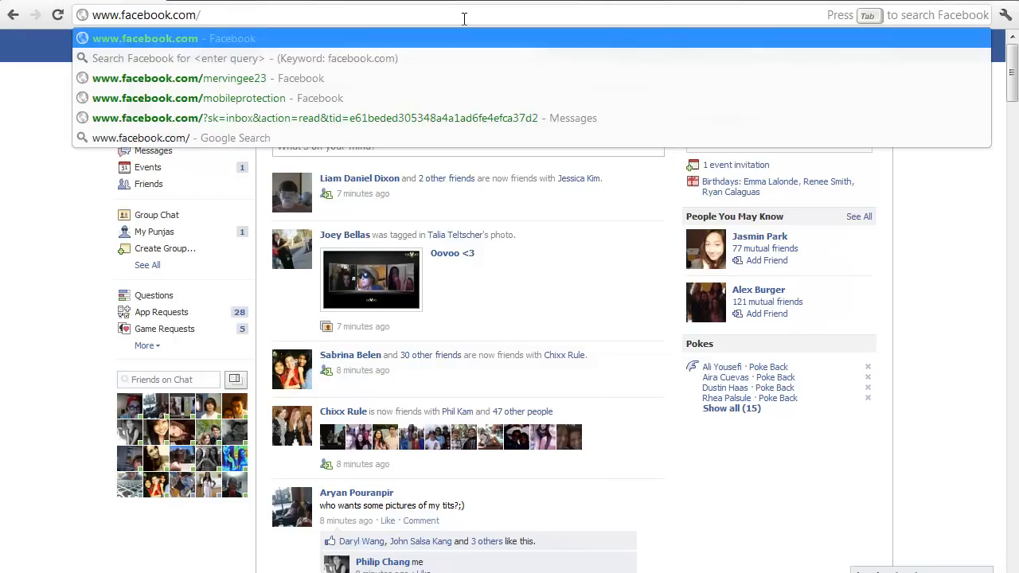
Go to facebook.com/videocalling to load the Video Calling page
type("vid")
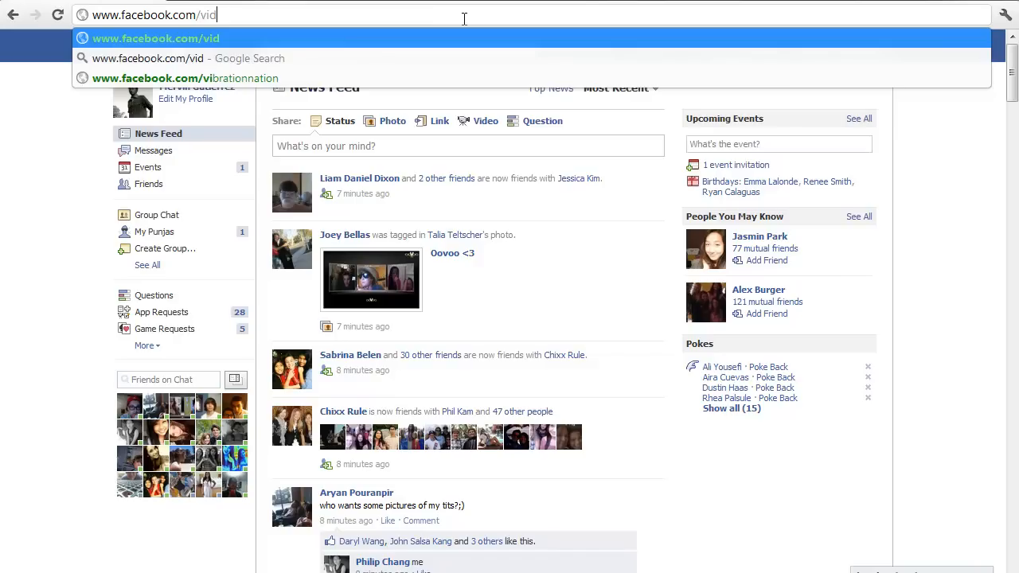
type("eocalling")
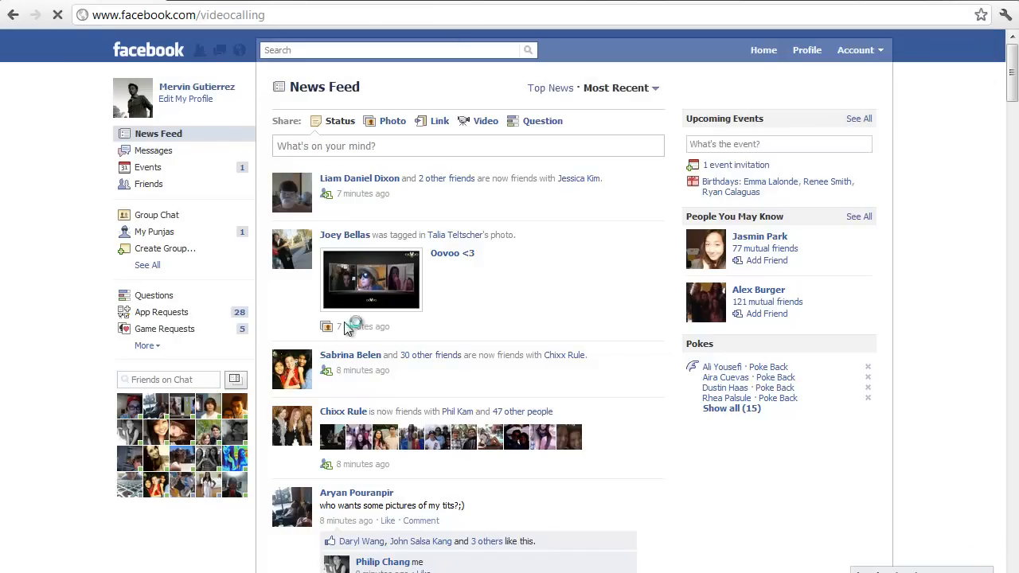
left_click(331, 74)
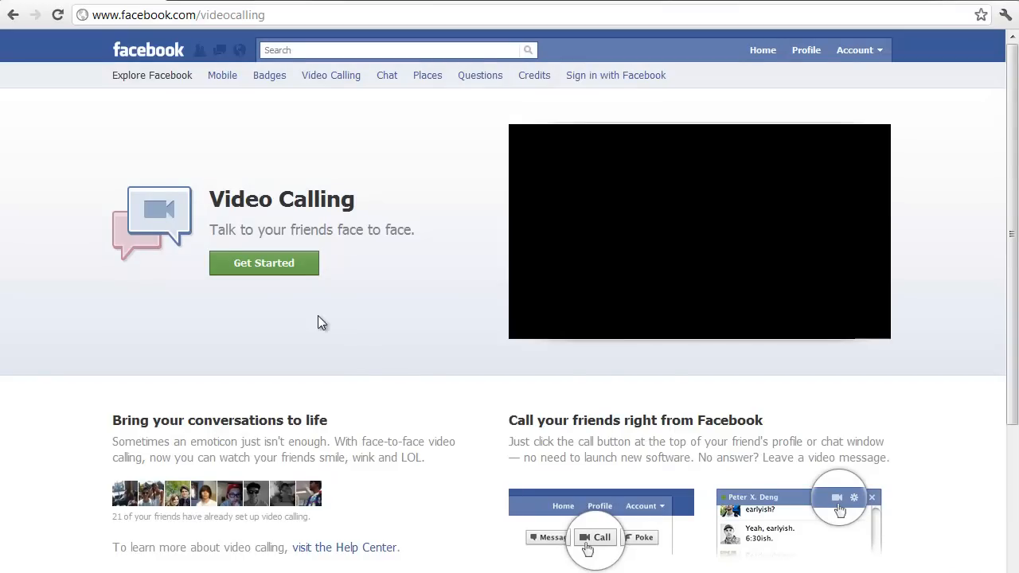
Choose Get Started so the chat sidebar asks who you want to call
left_click(265, 262)
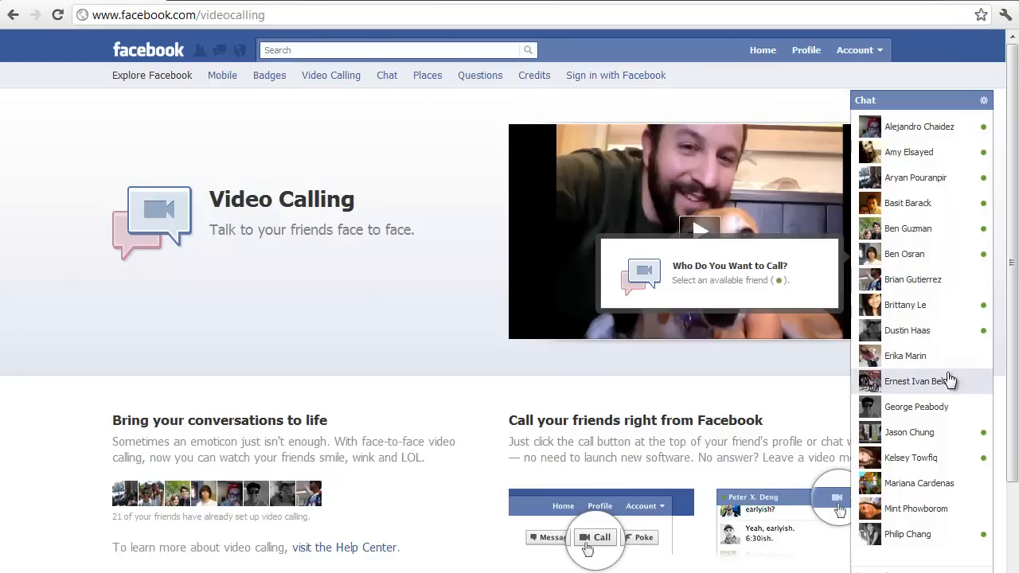
mouse_move(972, 442)
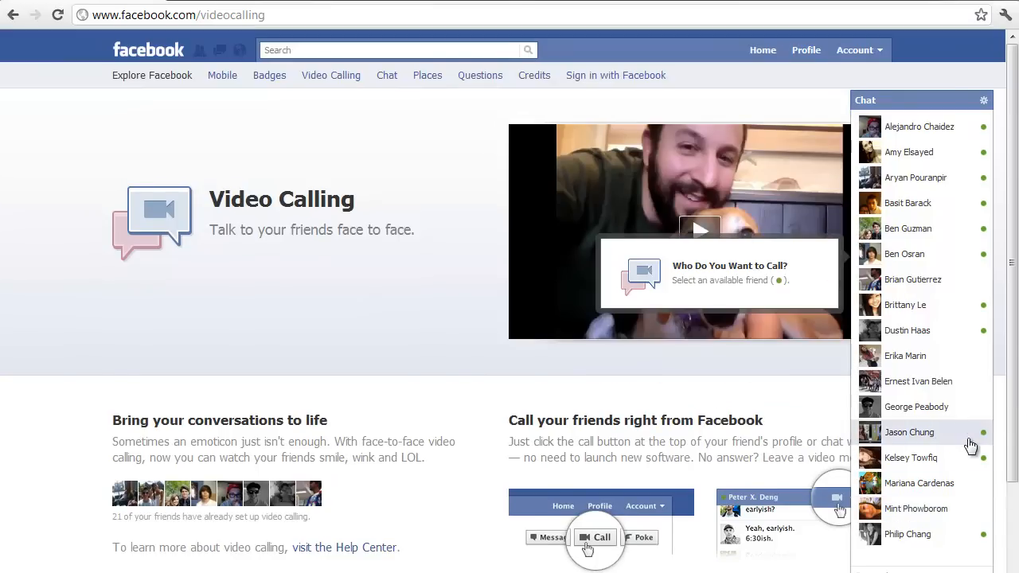
mouse_move(942, 411)
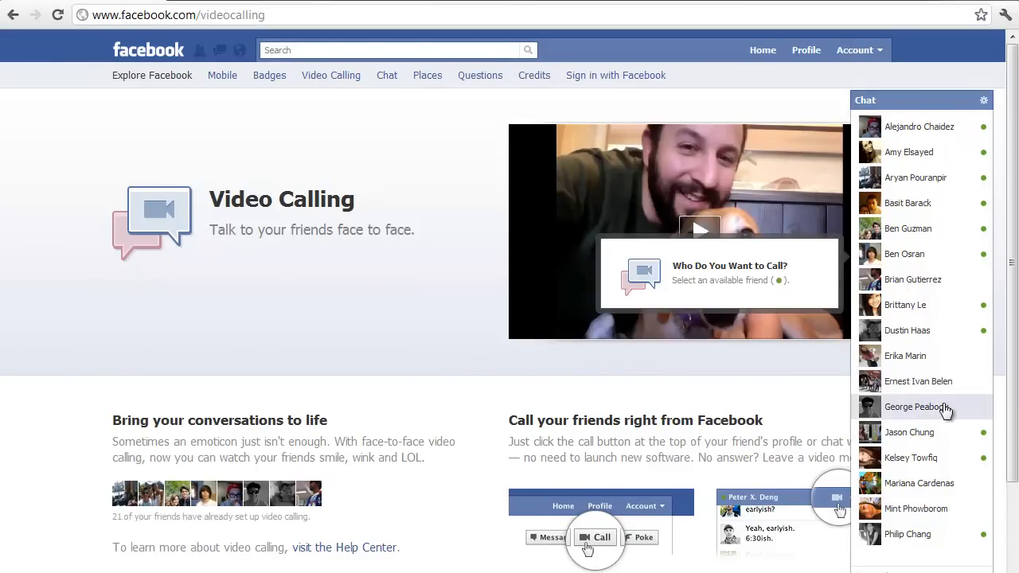
mouse_move(943, 304)
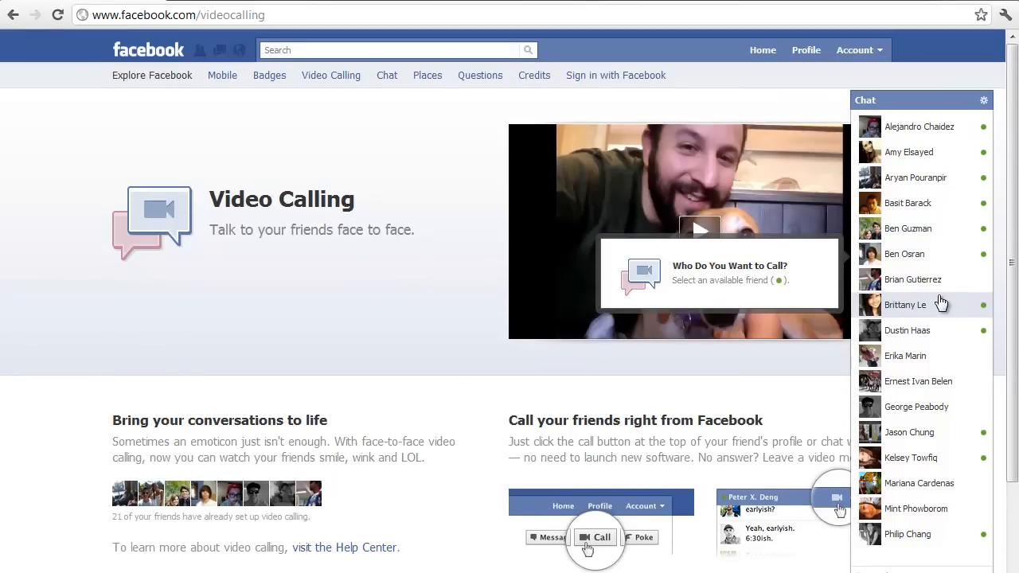
scroll("down", 3)
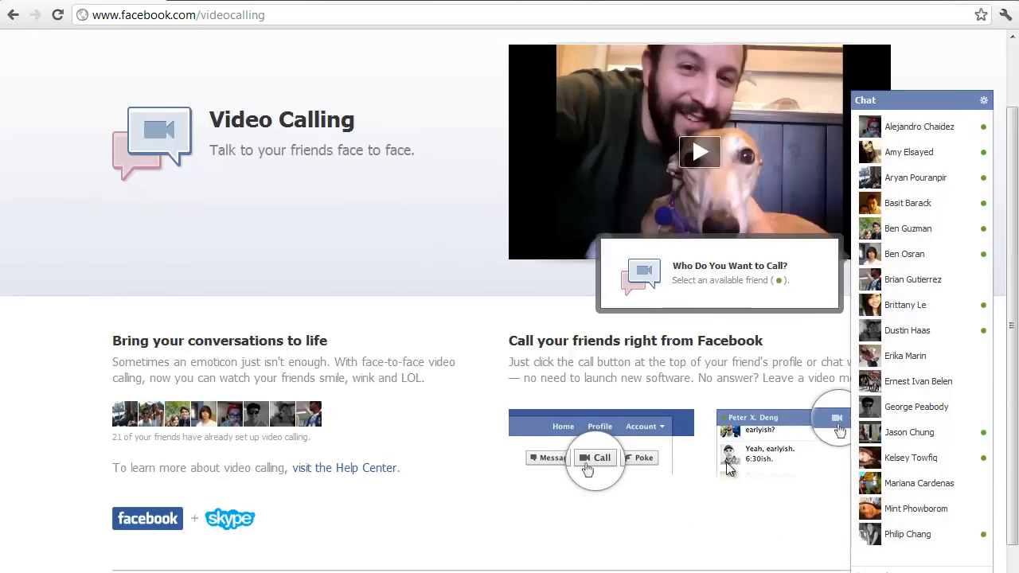
mouse_move(944, 438)
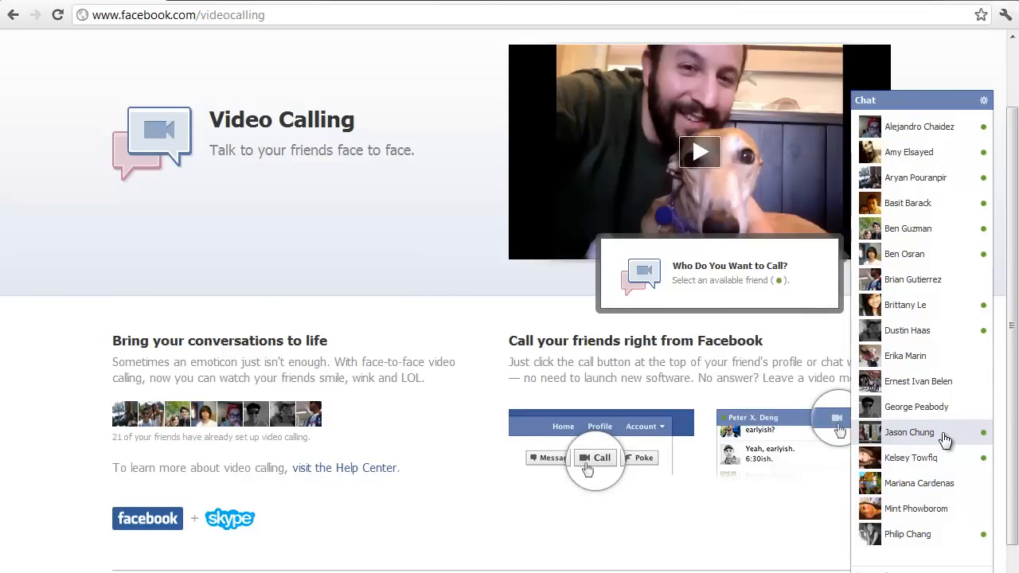
scroll("up", 3)
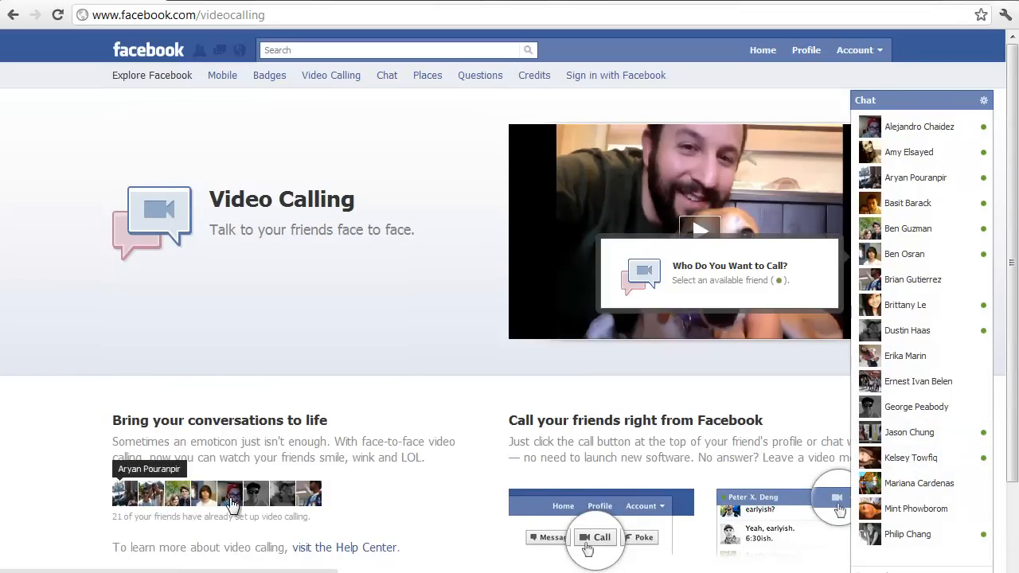
mouse_move(197, 493)
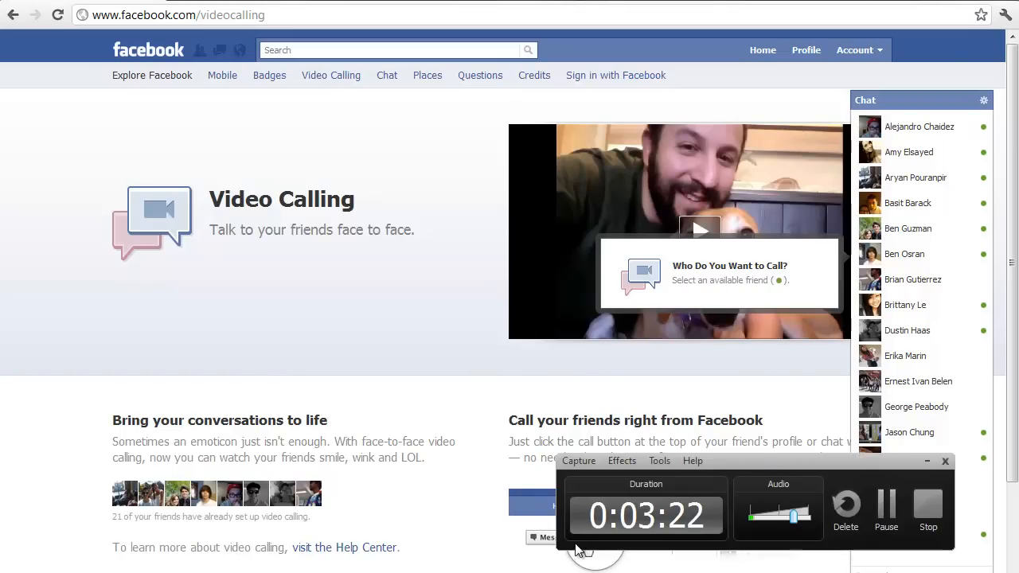
mouse_move(774, 410)
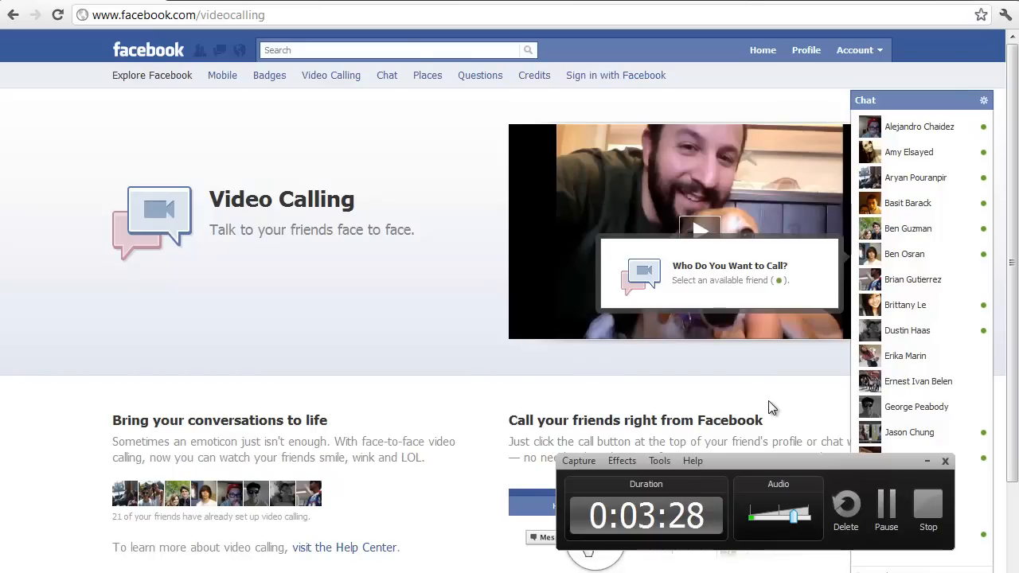
Return to the News Feed via the Facebook logo and scroll through newer posts
left_click(148, 50)
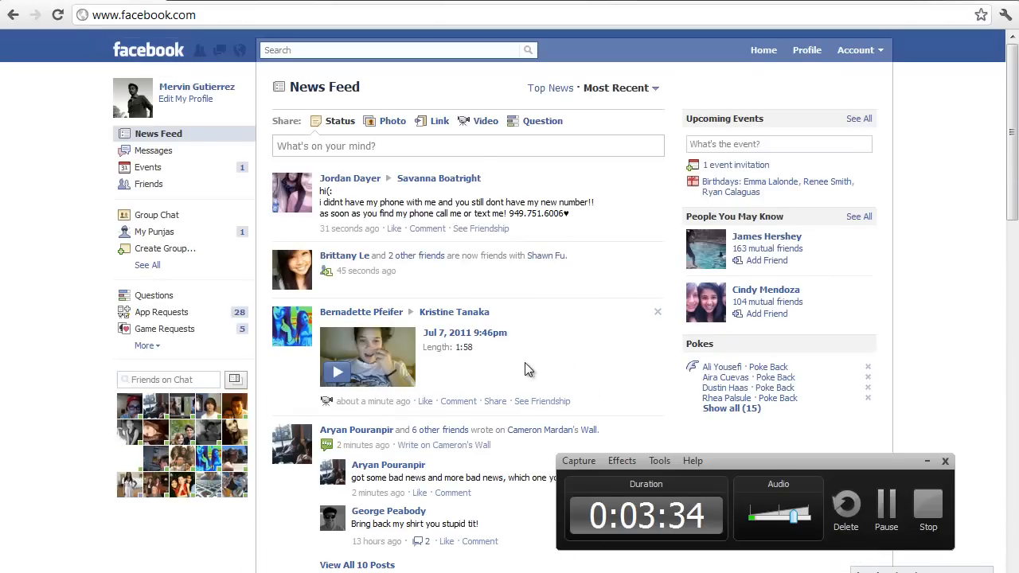
scroll("down", 3)
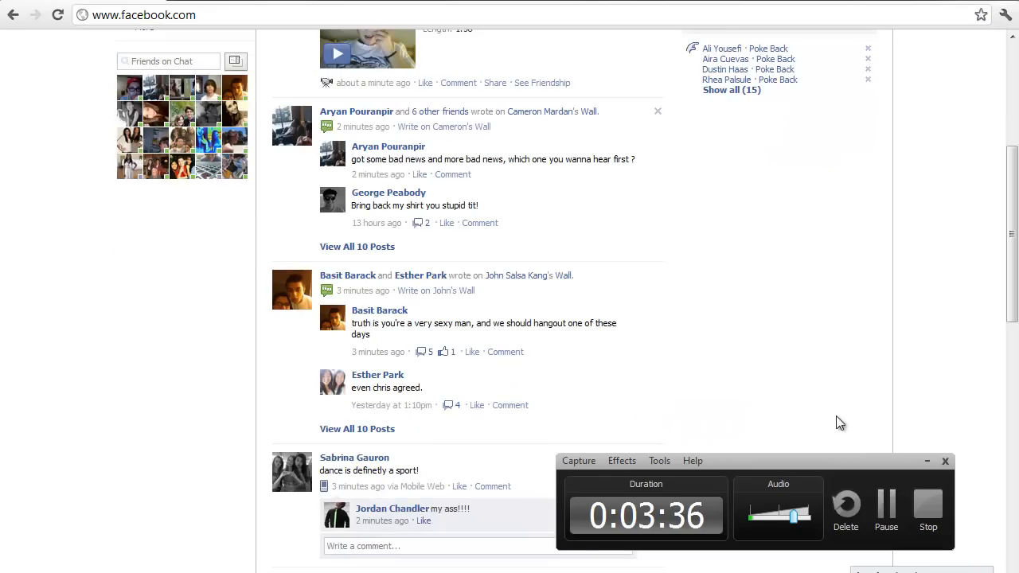